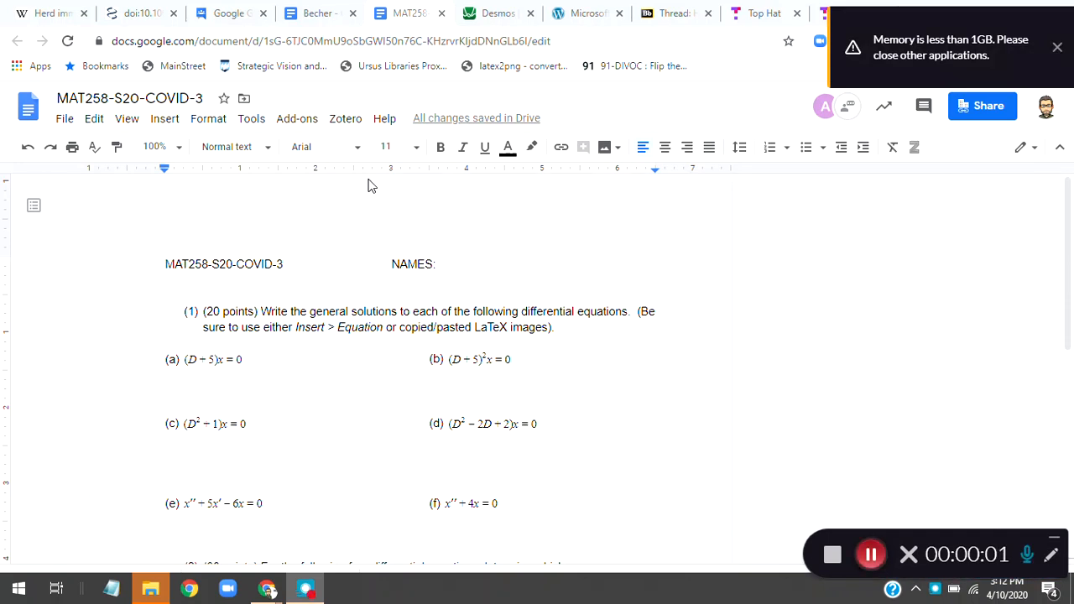
mouse_move(648, 84)
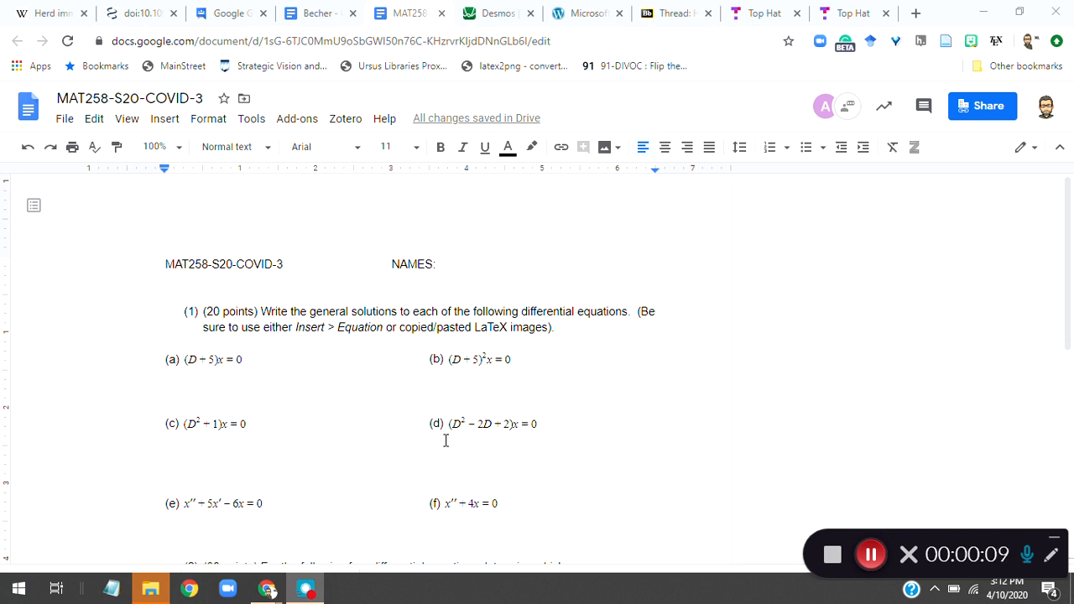
Step: Switch to the Desmos site, start a blank graphing calculator and sign in
scroll("down", 3)
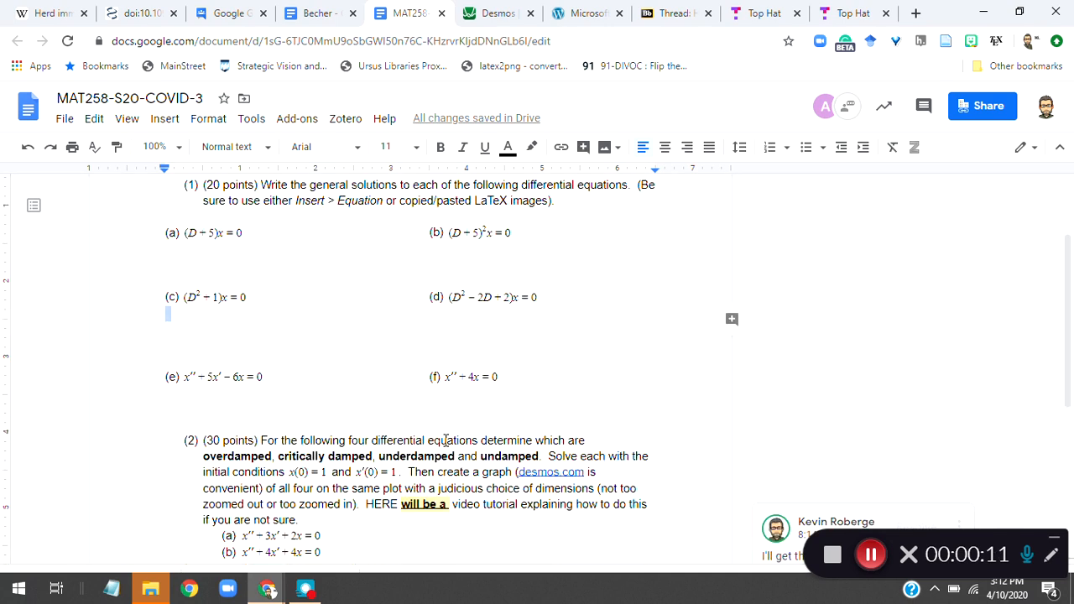
scroll("down", 3)
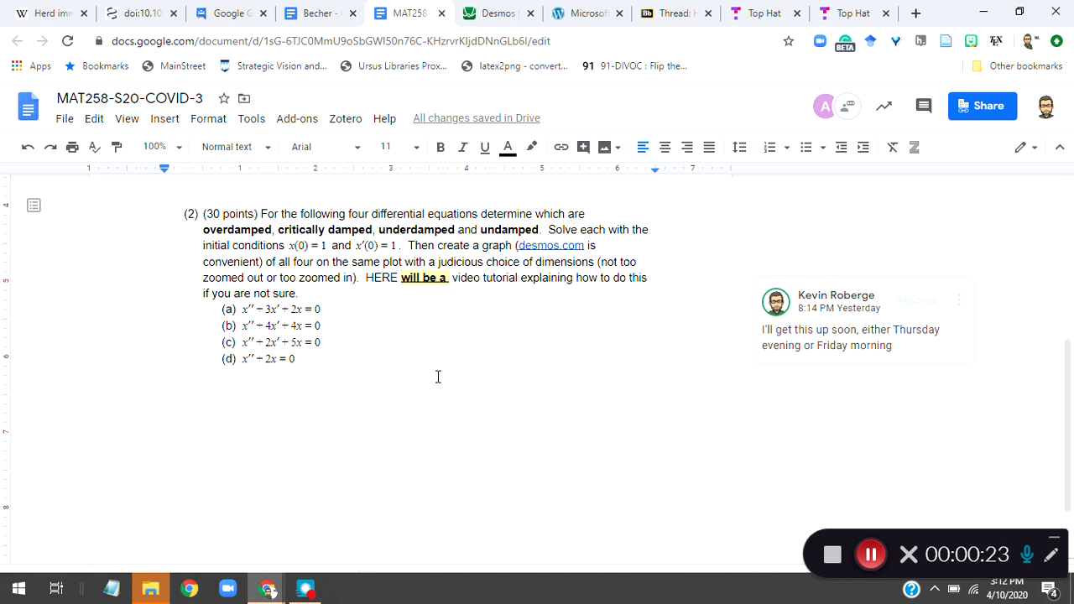
mouse_move(500, 138)
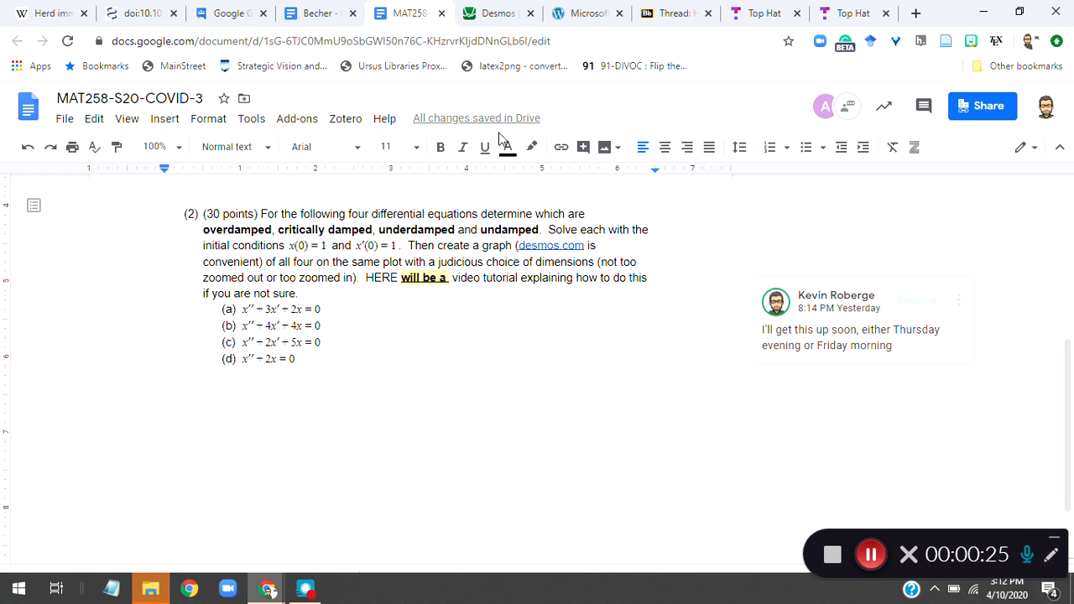
left_click(496, 13)
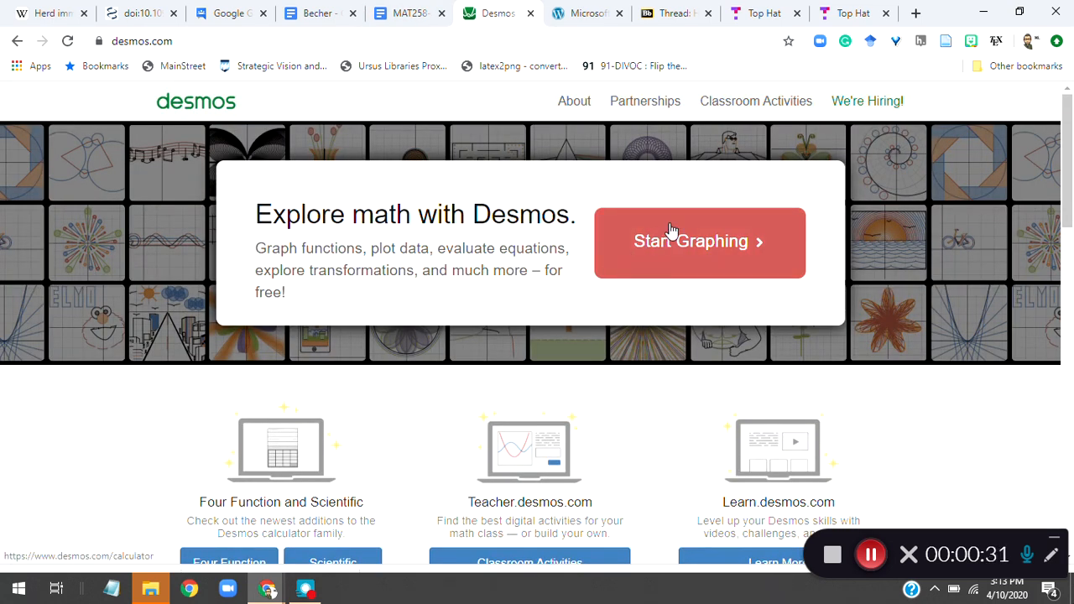
left_click(698, 242)
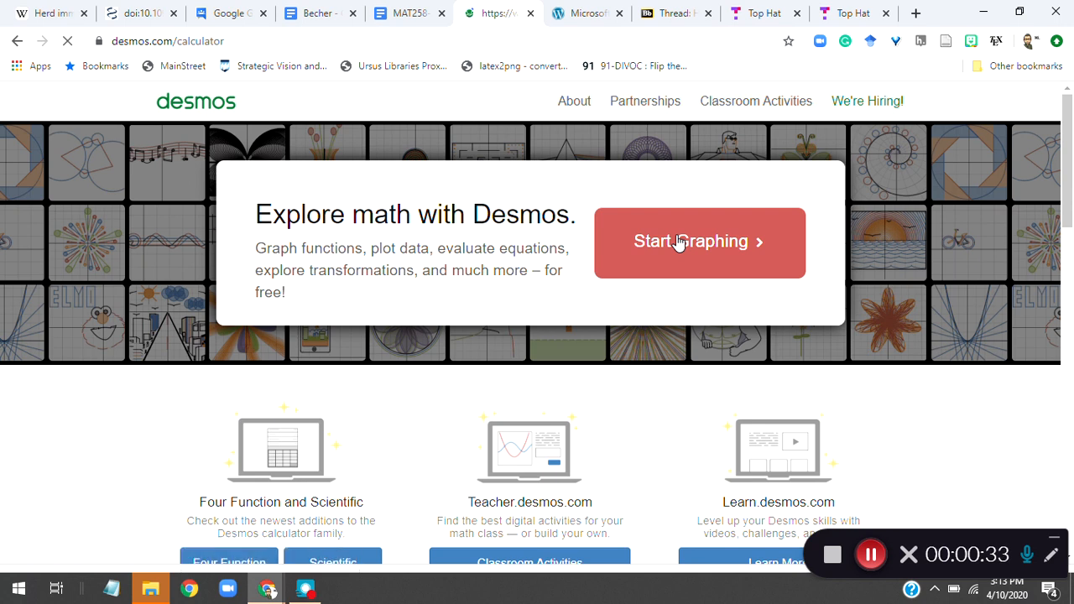
left_click(691, 242)
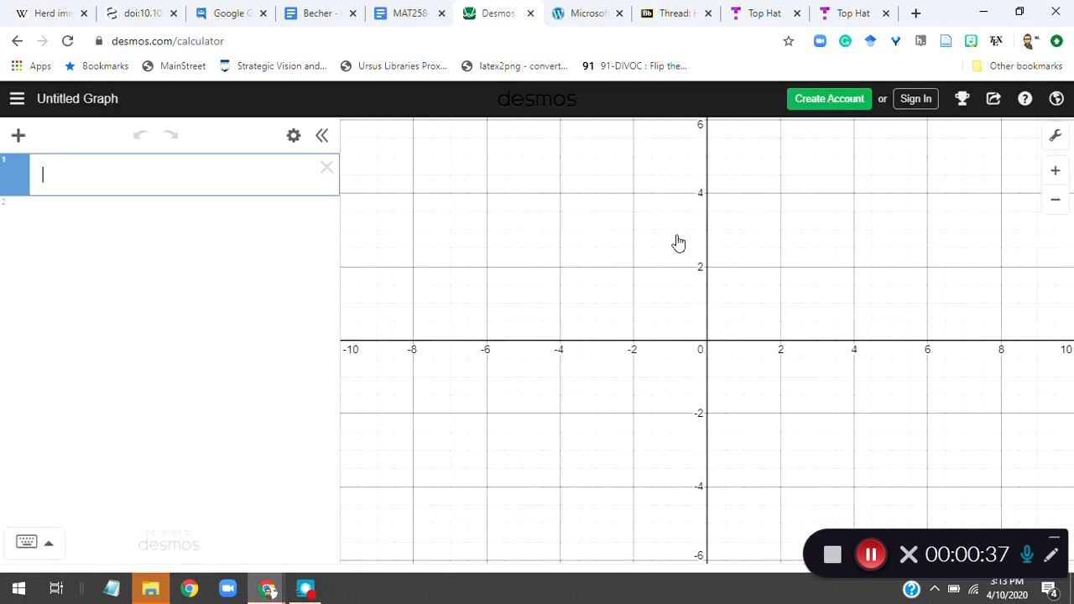
mouse_move(916, 97)
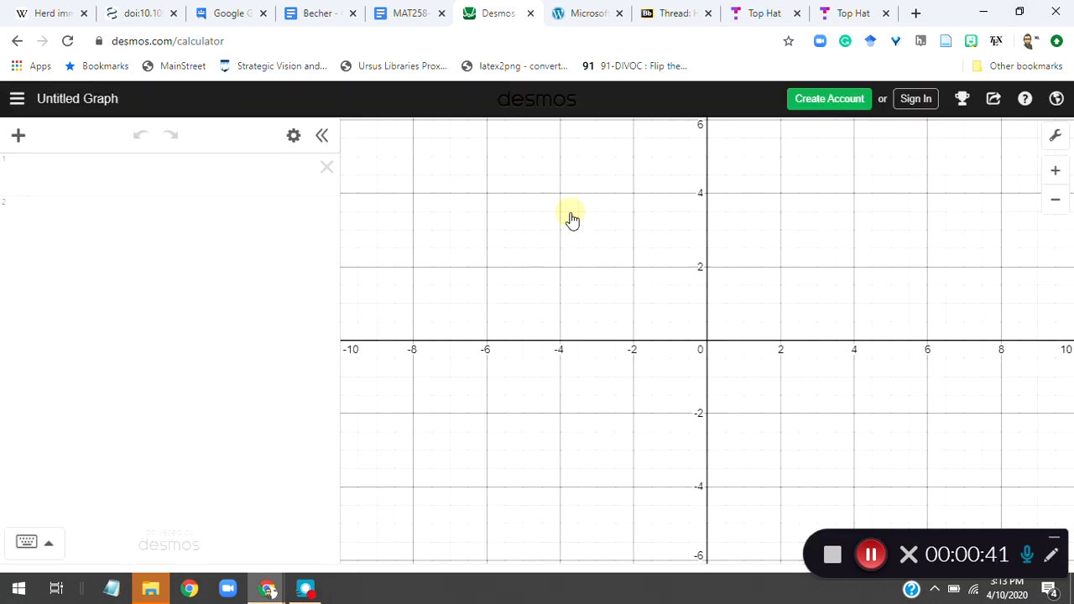
left_click(916, 98)
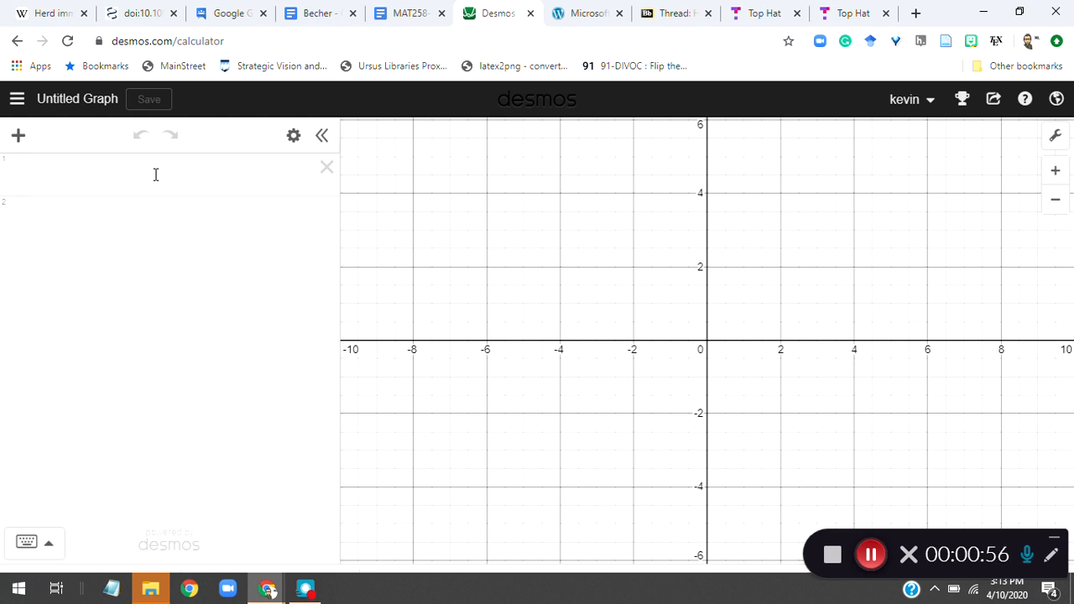
Step: Enter f(x) = 3cos(2x) on the first expression line so the cosine wave plots
left_click(154, 174)
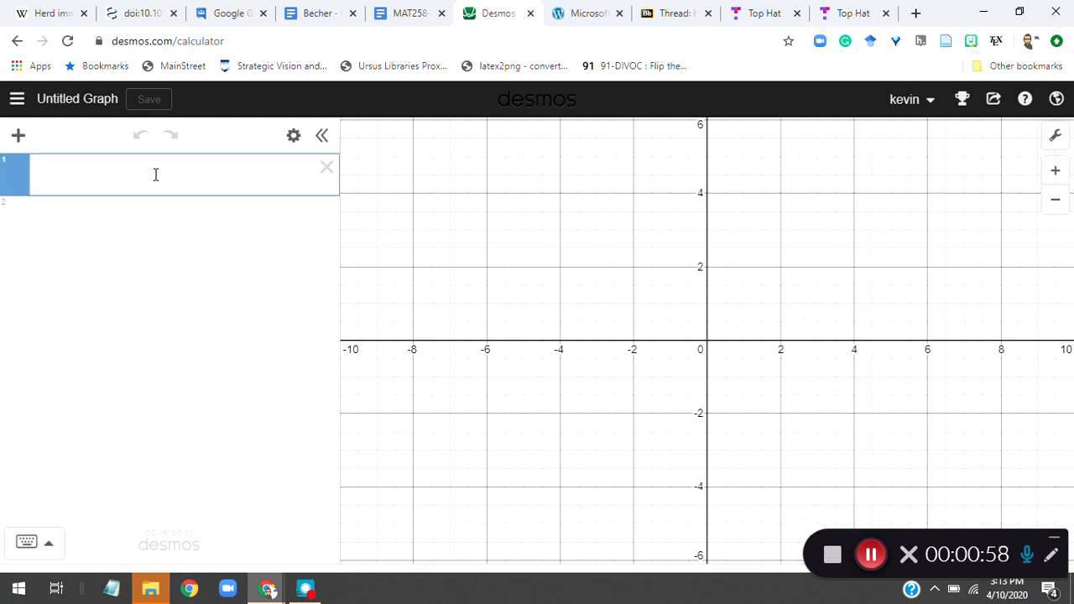
type("f(")
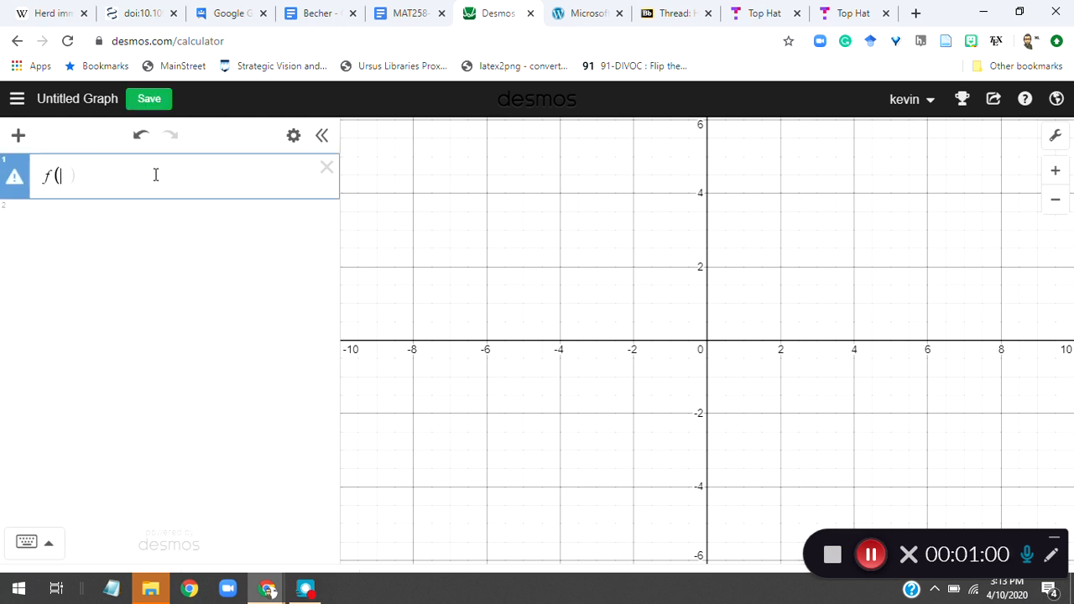
type("x")
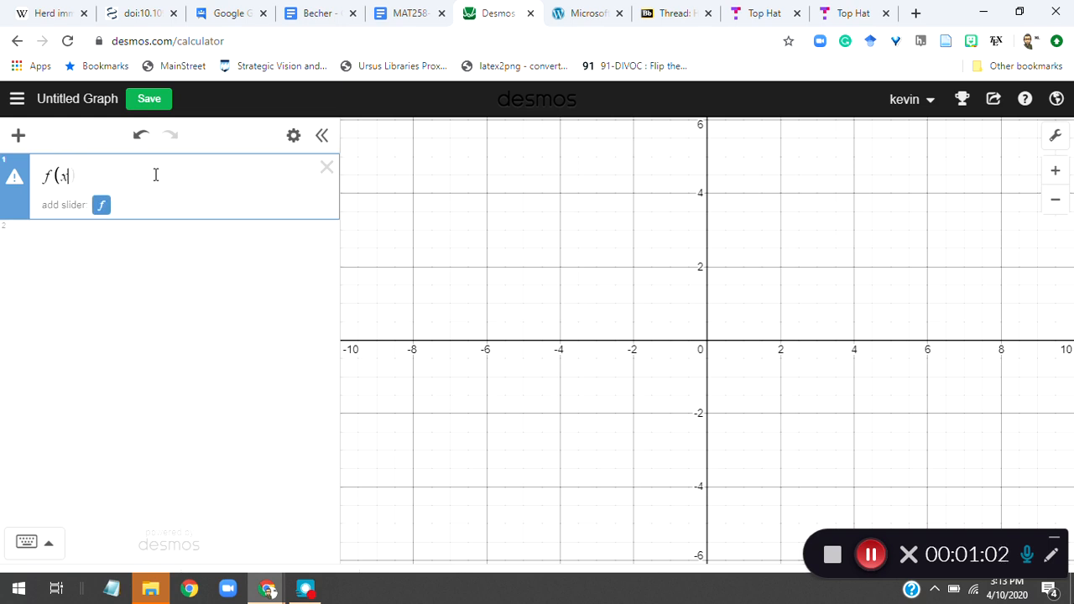
type(")")
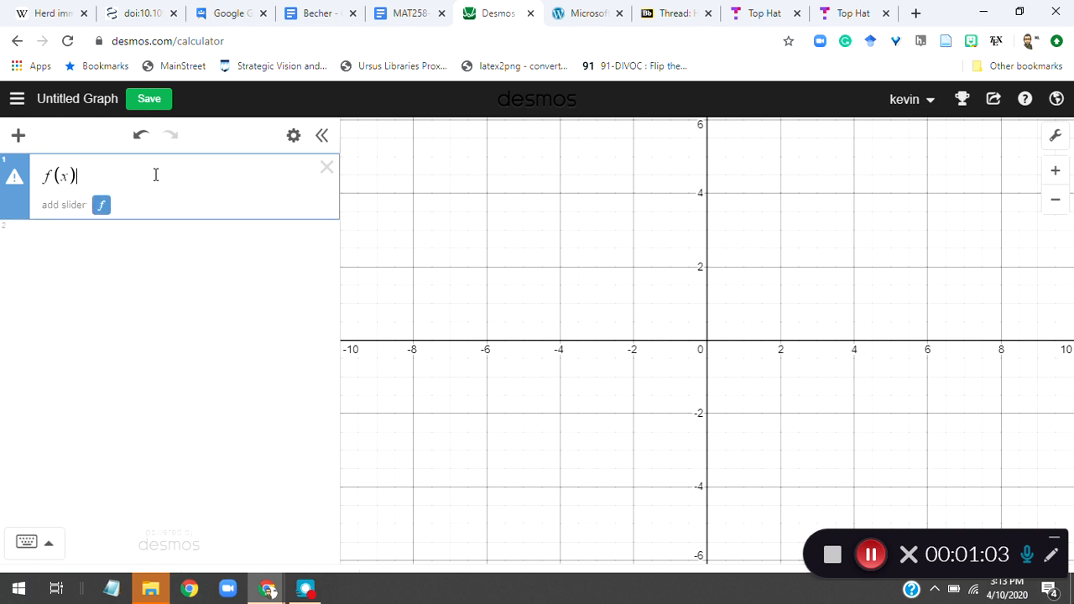
type("=")
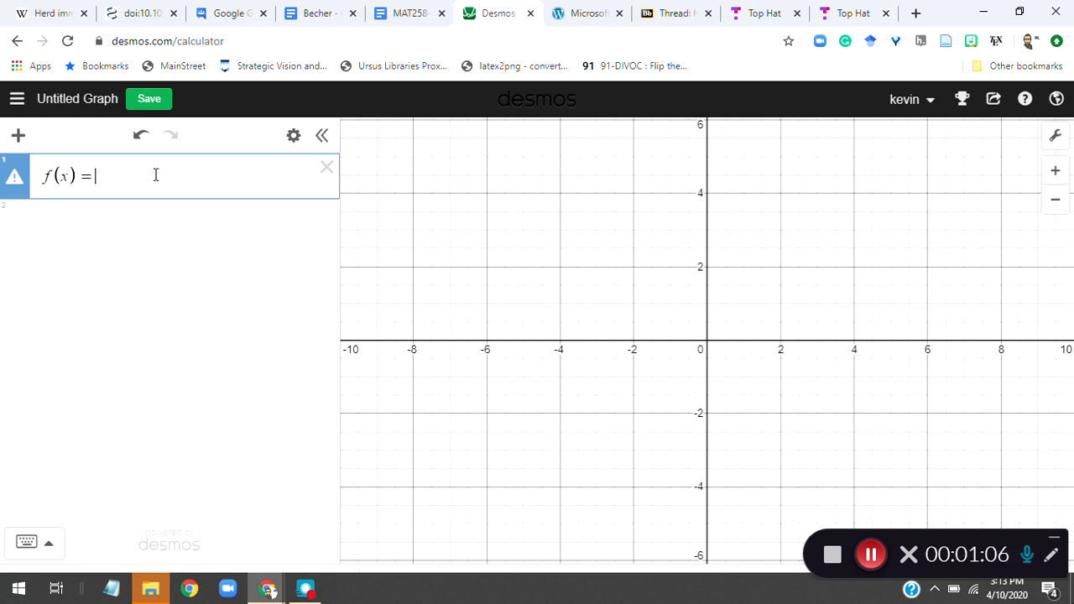
type("3 cos")
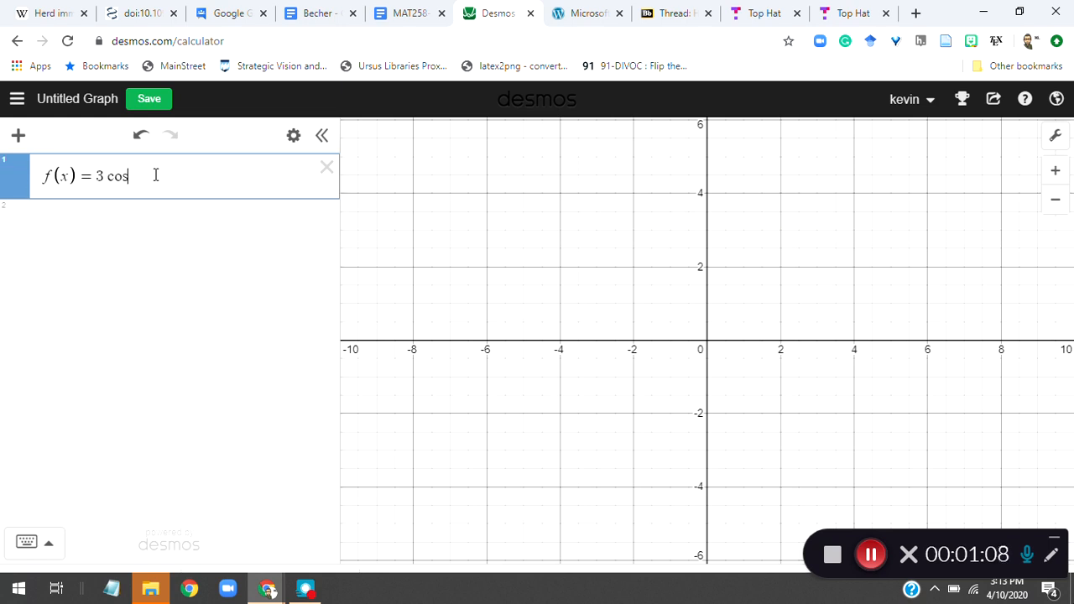
type("(2t)")
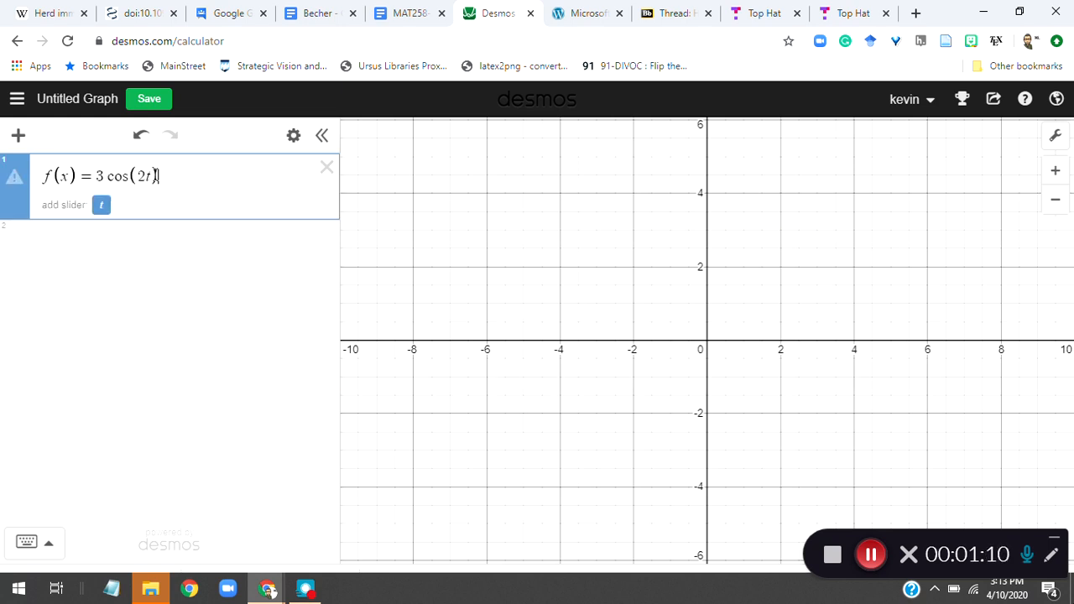
type("x")
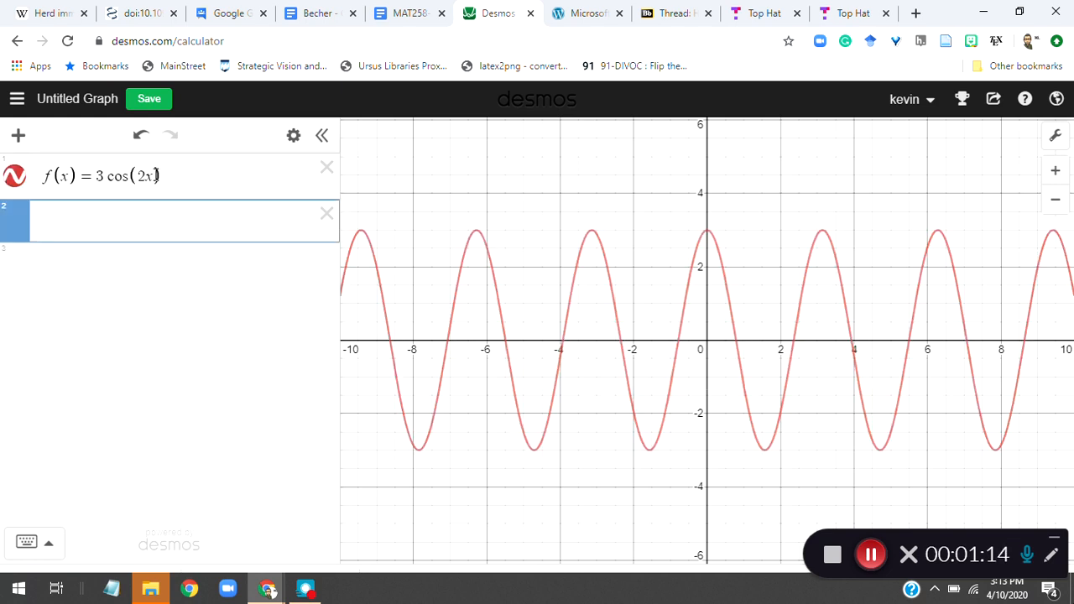
Step: Enter g(x) = 2.4e^(-3x) sin(2x - 1) as the second curve and start a new line
type("g(x)")
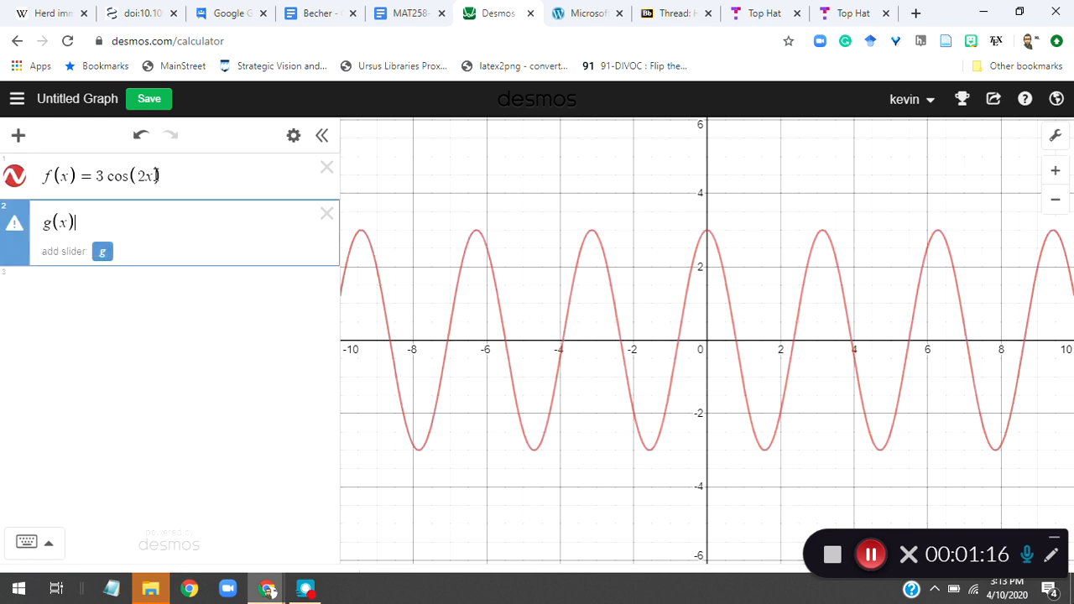
type("=")
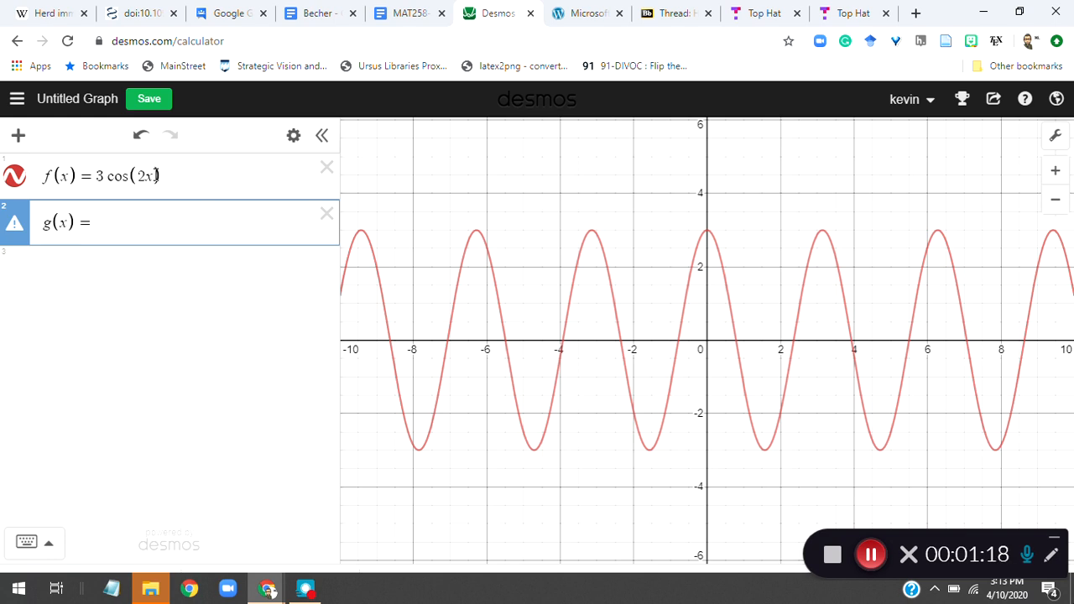
type("2.4e^{-3t")
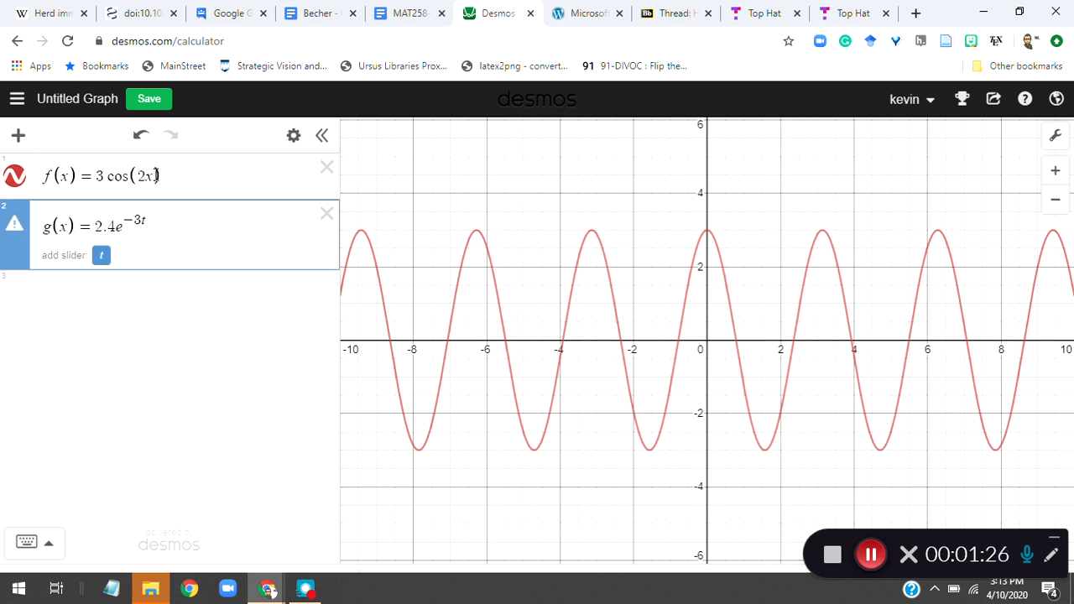
type("sin(2x − 1")
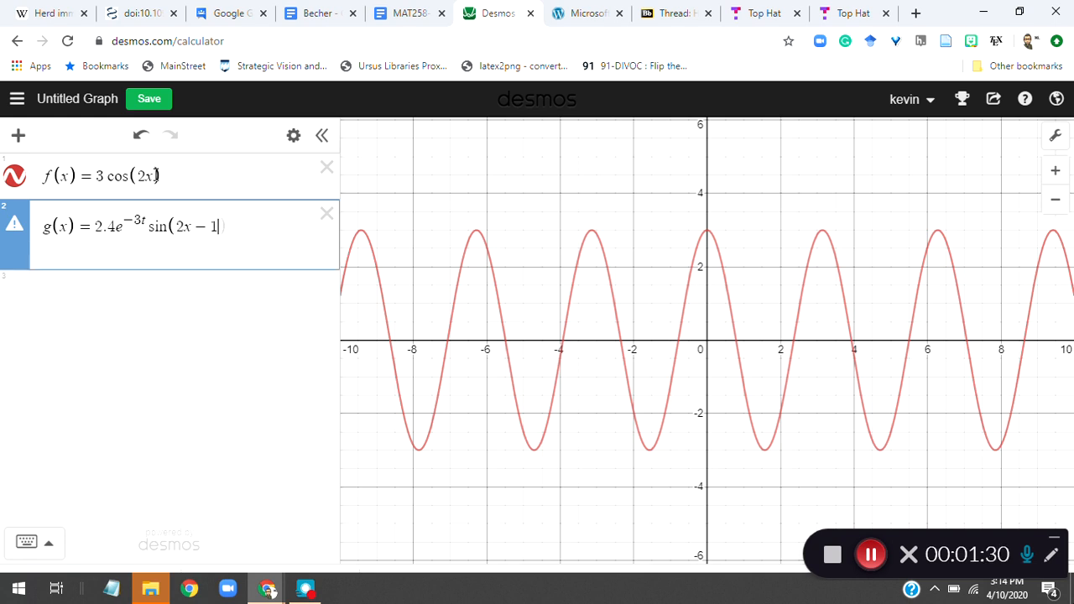
type(")")
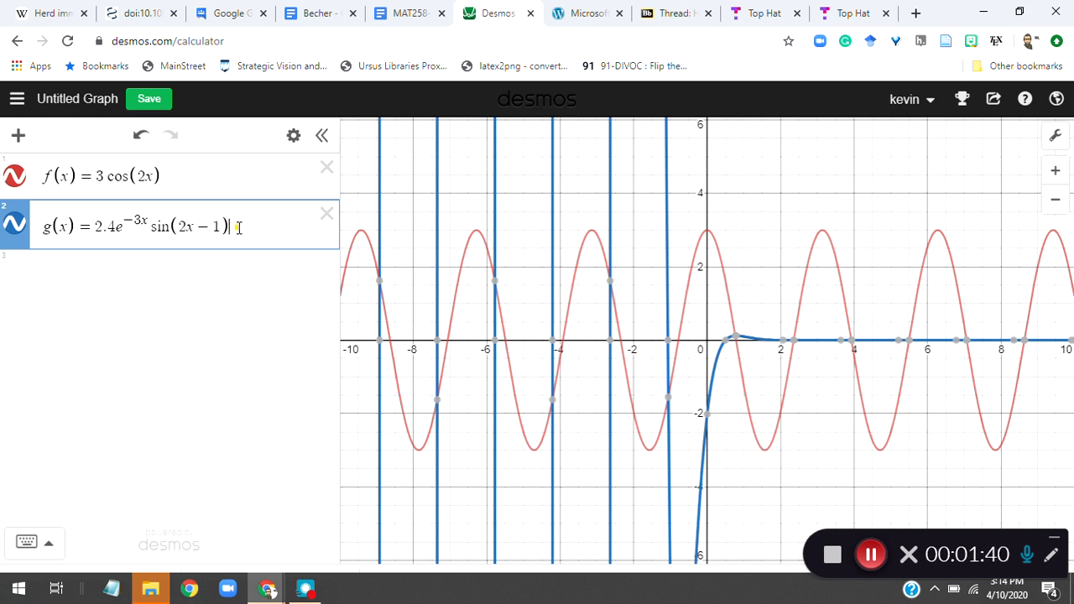
key("Return")
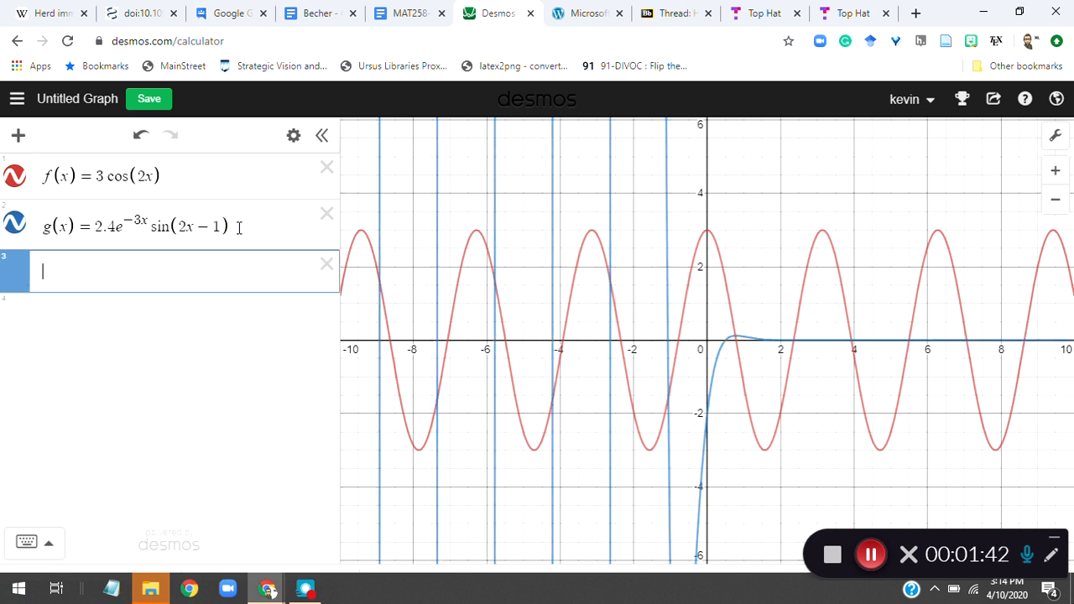
Step: Enter h(x) = 3e^(-2x) + 1e^(-x) as the third decaying curve
type("h(x)")
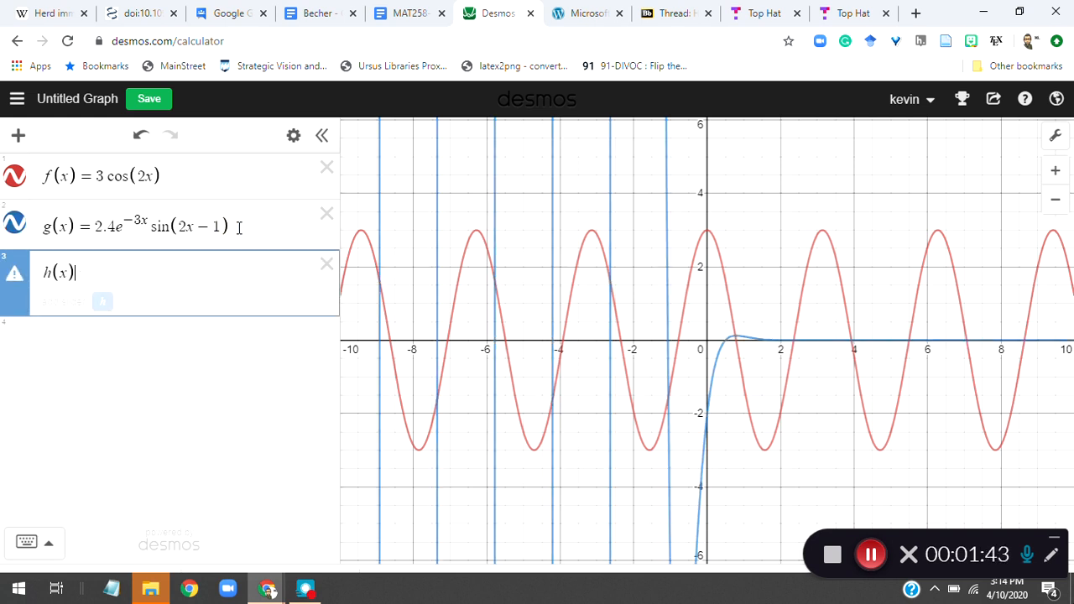
type("=")
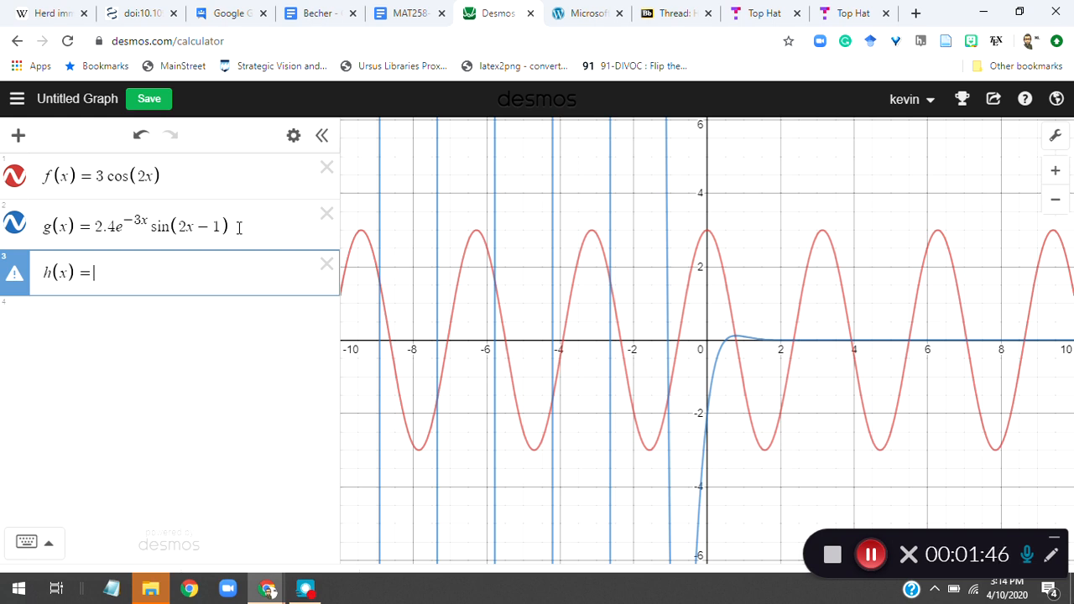
type("3e^{-2x")
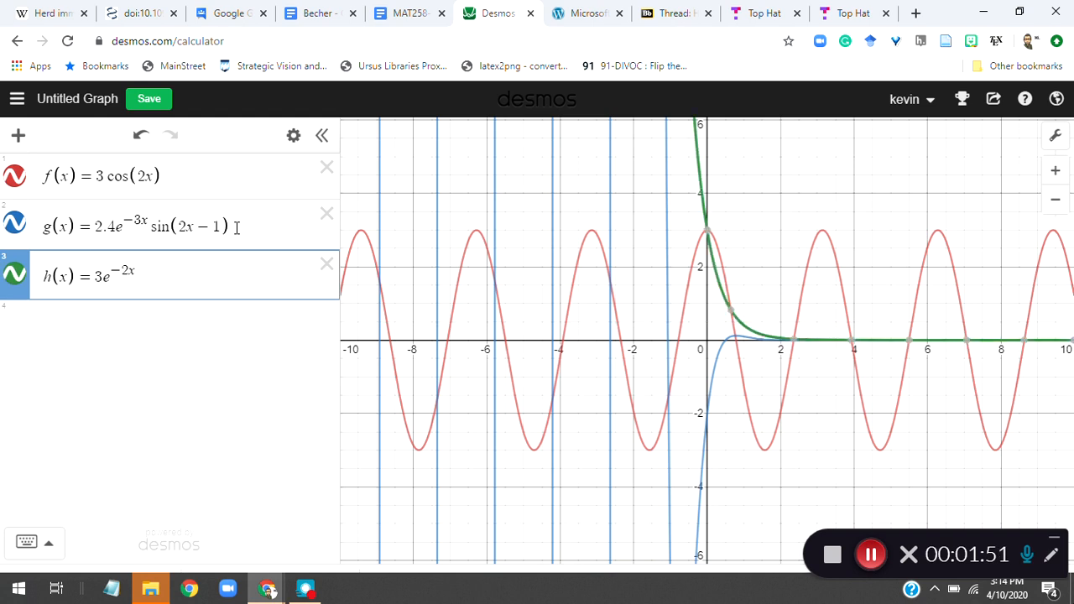
type("+")
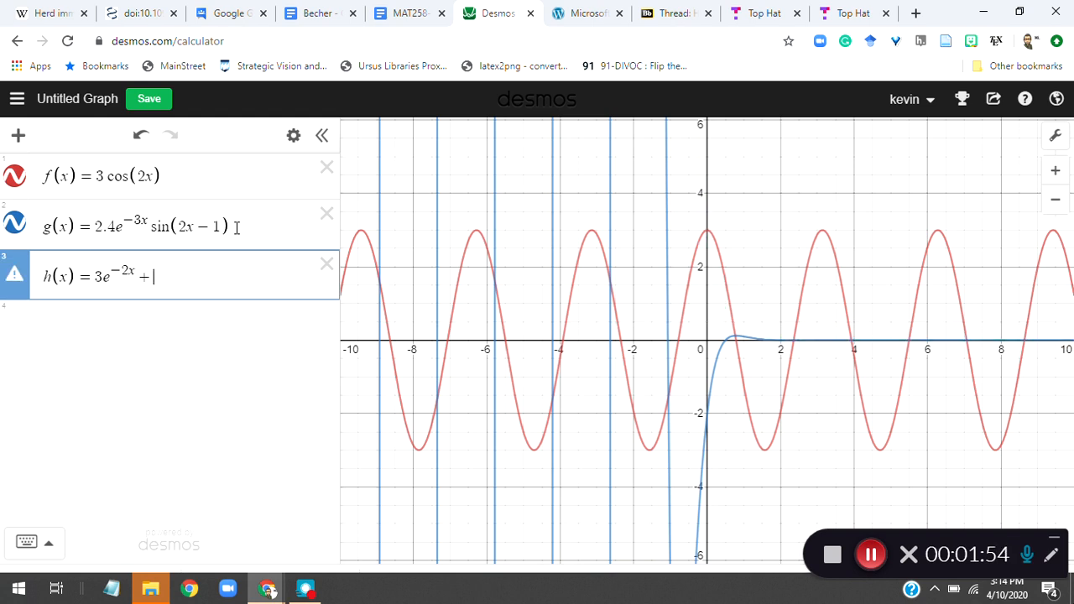
type("1e")
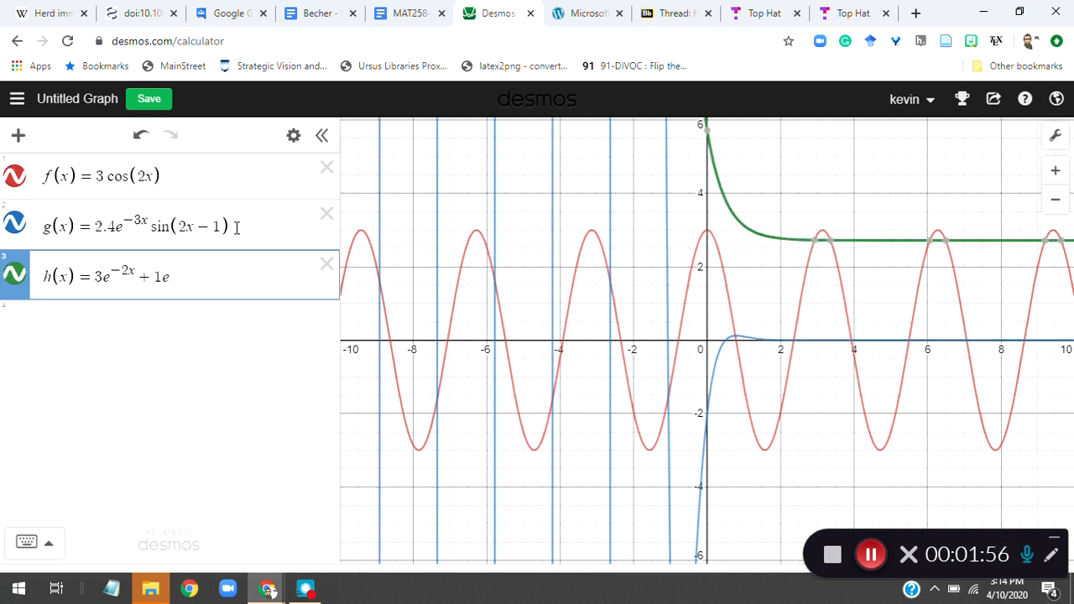
type("-x")
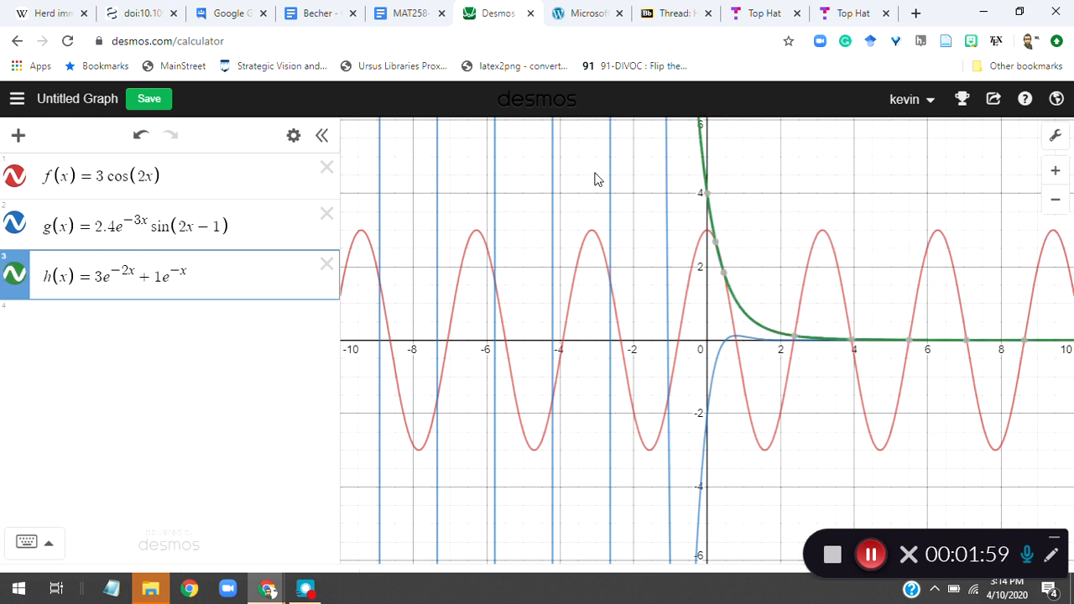
mouse_move(799, 359)
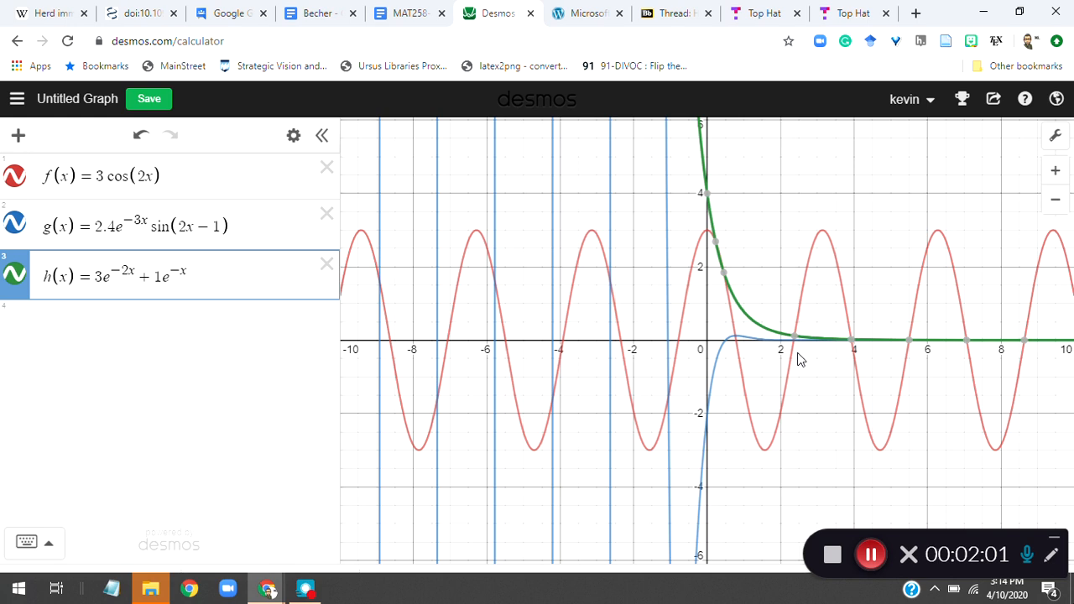
mouse_move(322, 135)
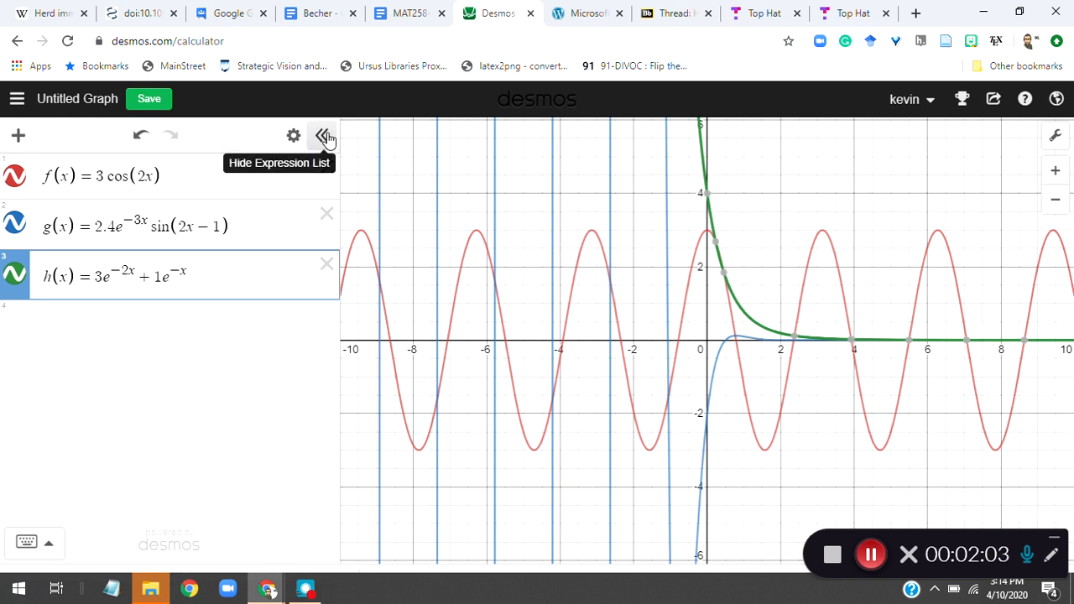
Step: Hide the expression list so the f, g and h curves fill the window
left_click(324, 135)
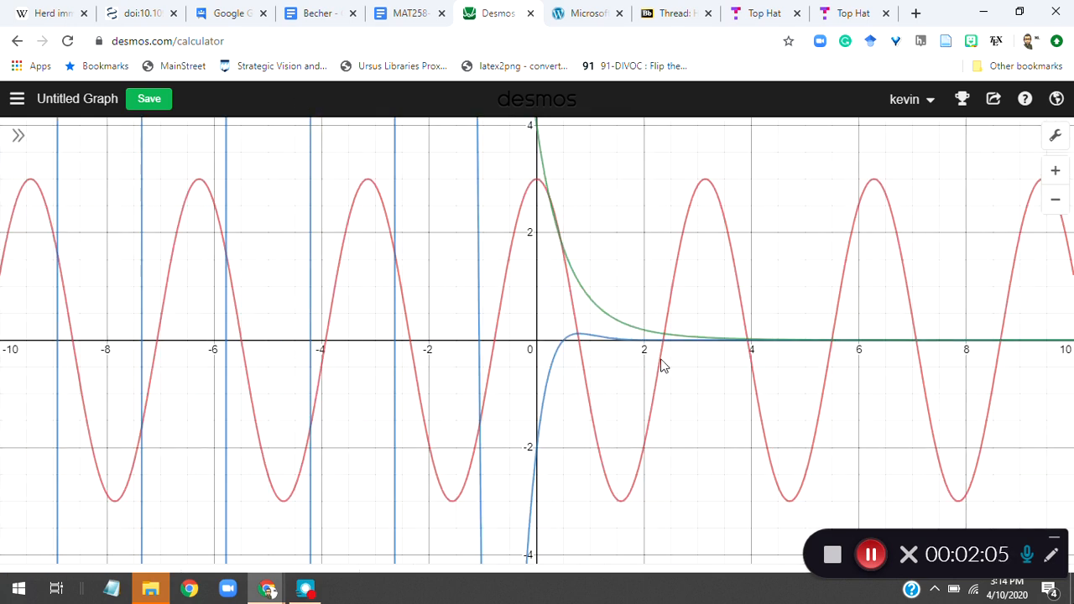
mouse_move(457, 310)
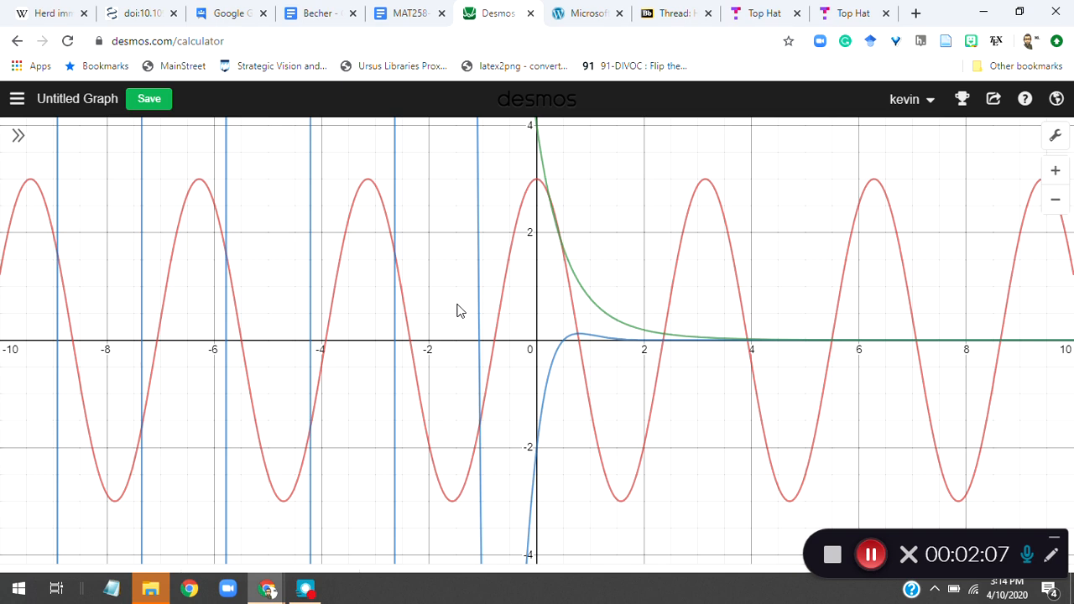
mouse_move(3, 359)
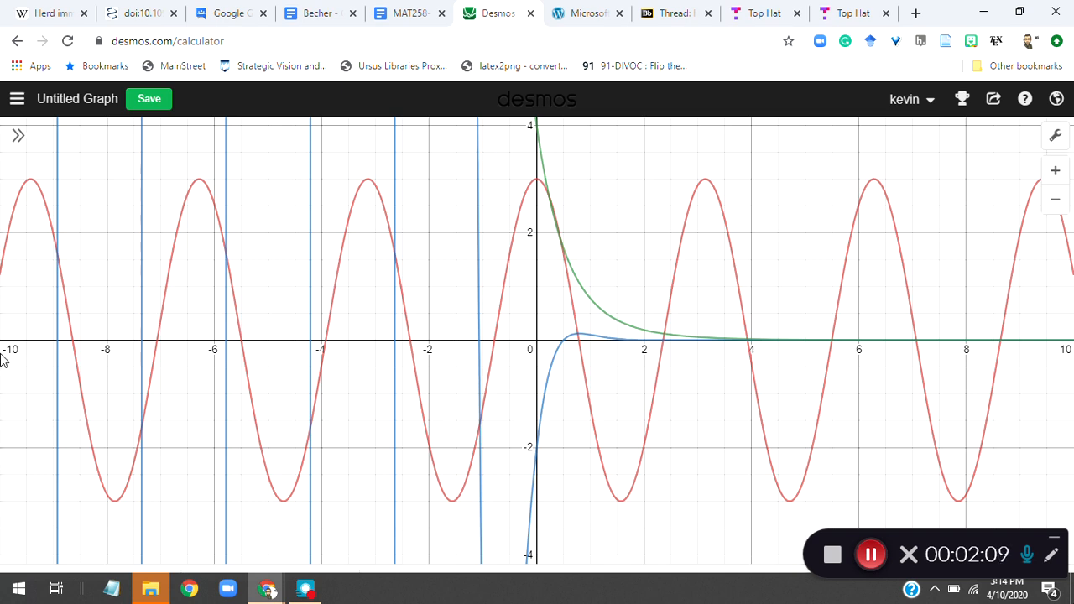
mouse_move(100, 334)
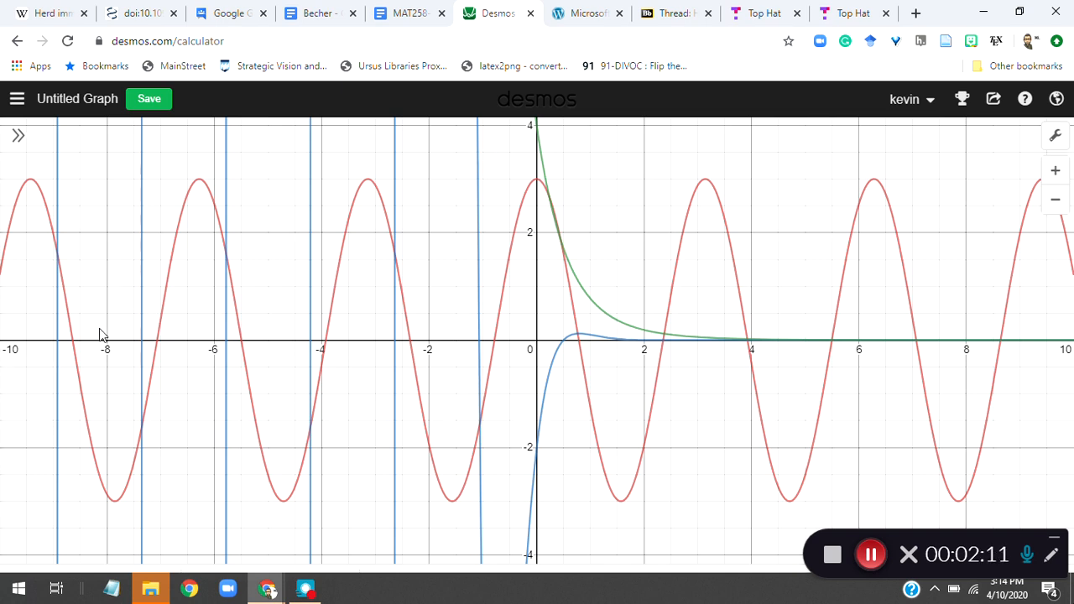
mouse_move(191, 355)
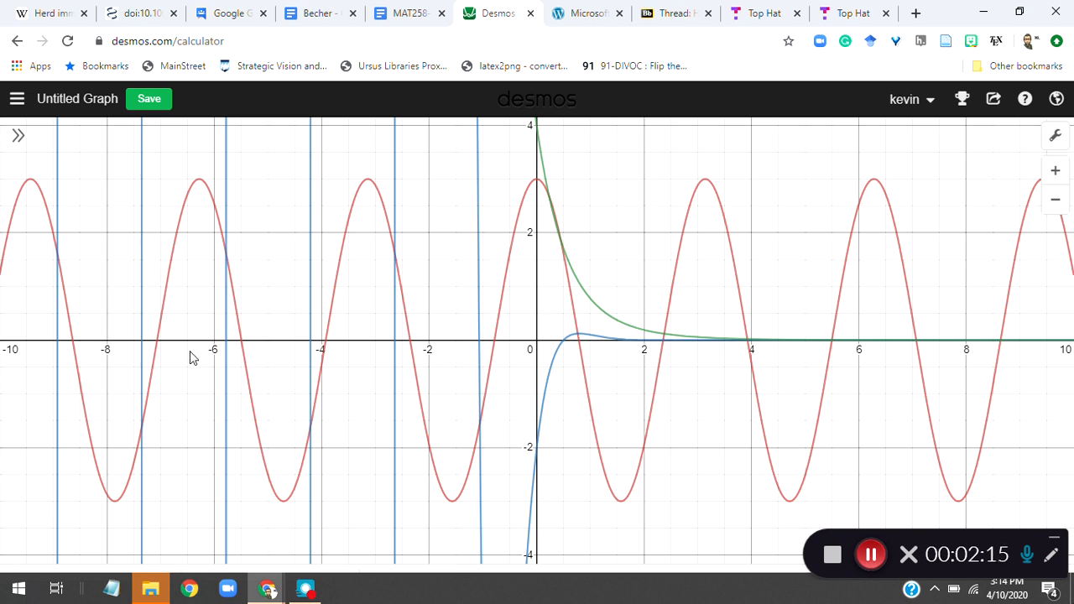
mouse_move(416, 436)
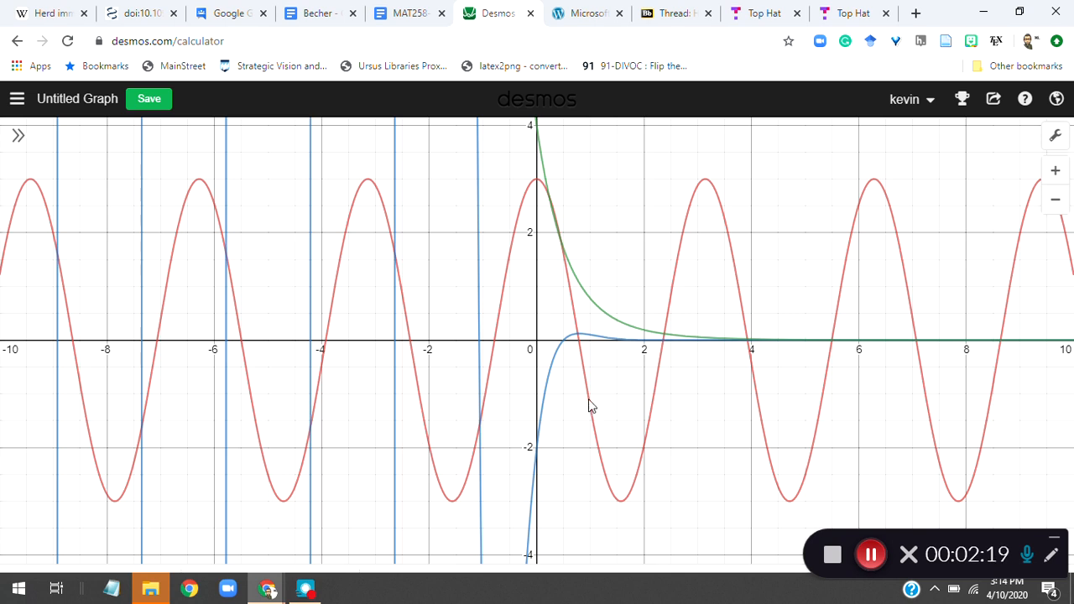
mouse_move(712, 325)
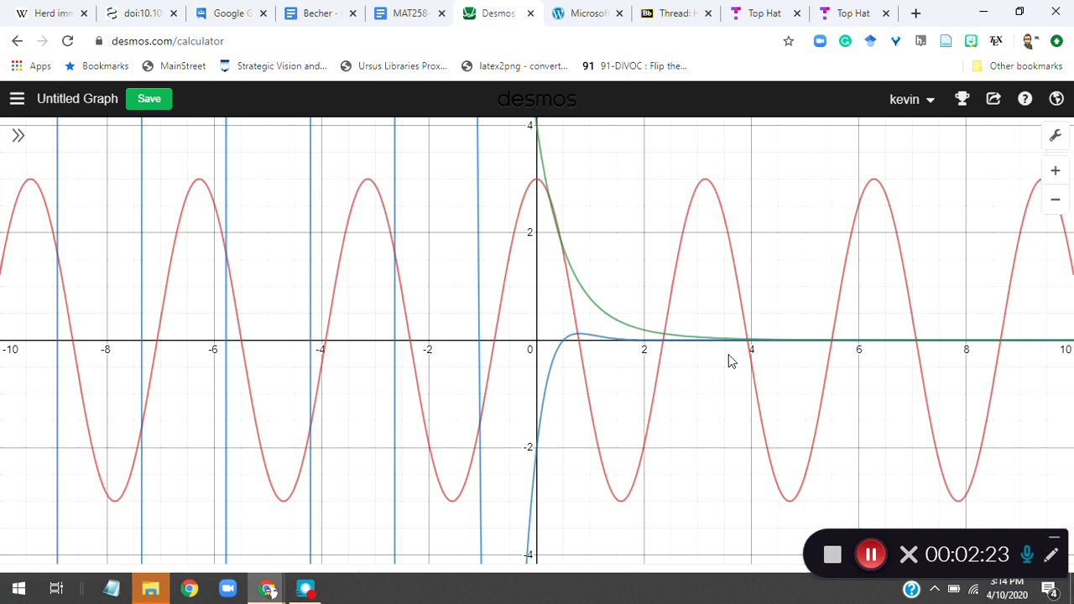
mouse_move(288, 335)
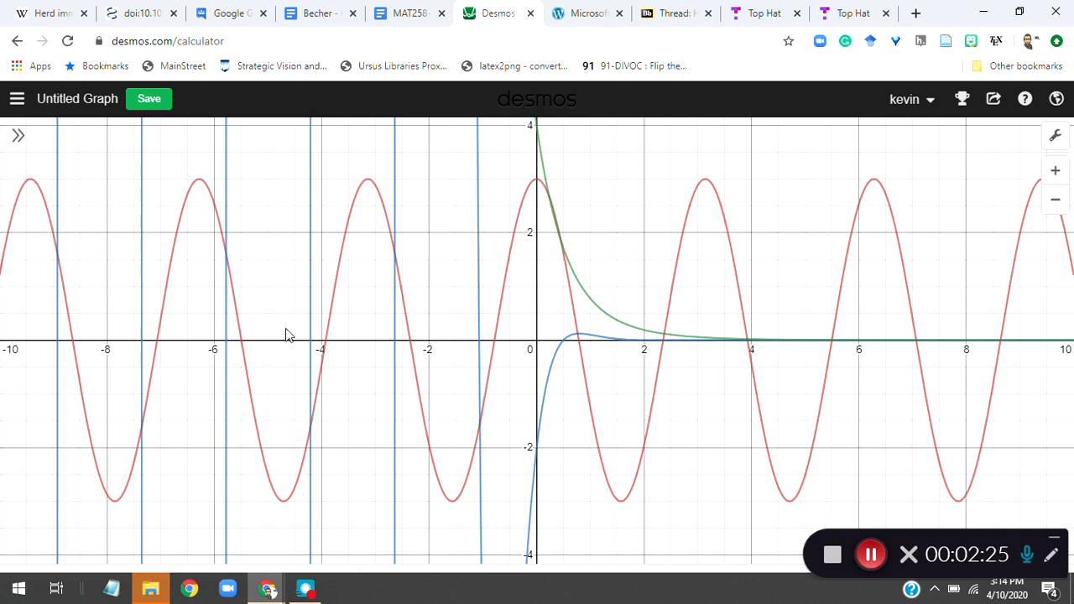
mouse_move(1056, 136)
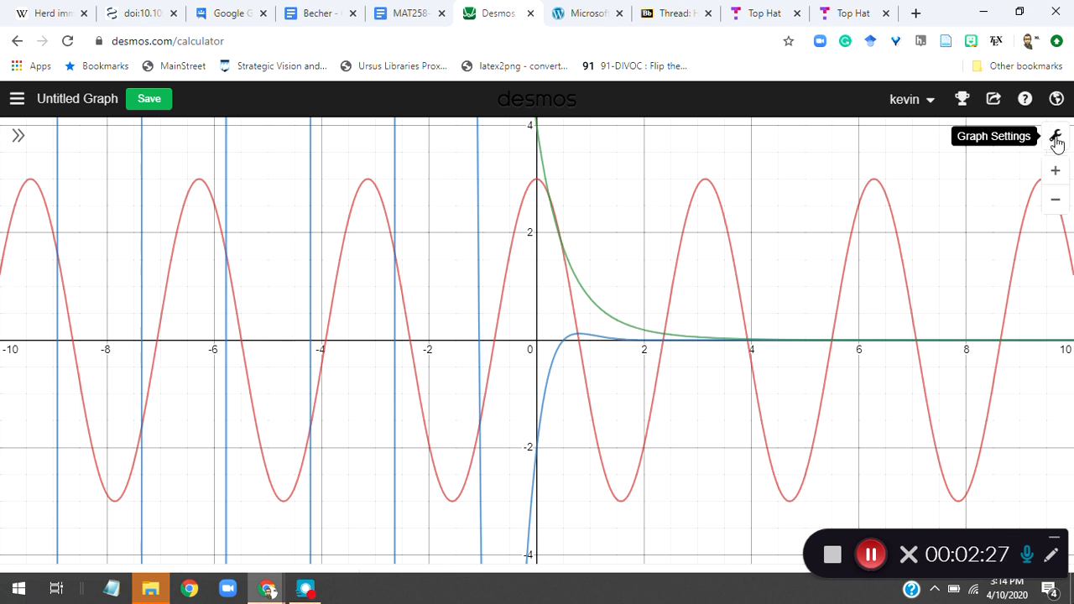
Step: In Graph Settings, set the x-axis bounds to -1 ≤ x ≤ 4
left_click(1057, 136)
type("0")
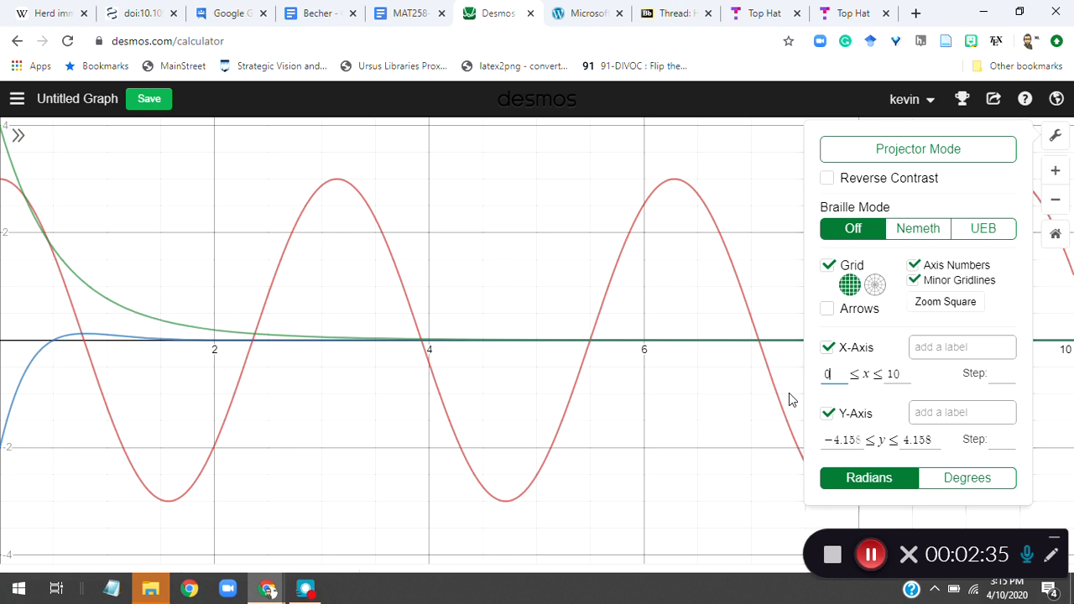
mouse_move(35, 296)
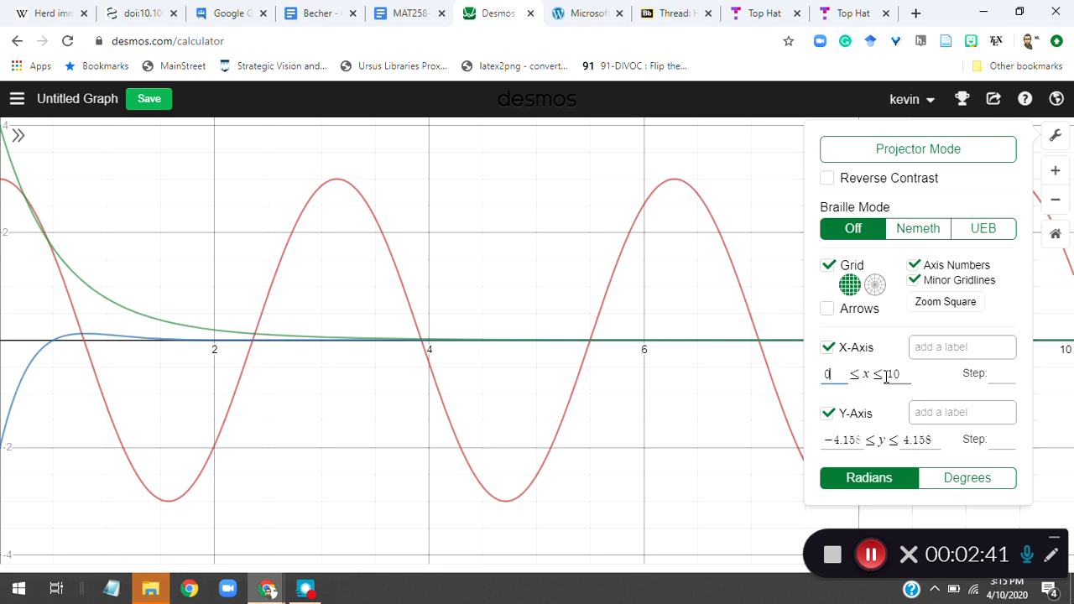
type("0.5")
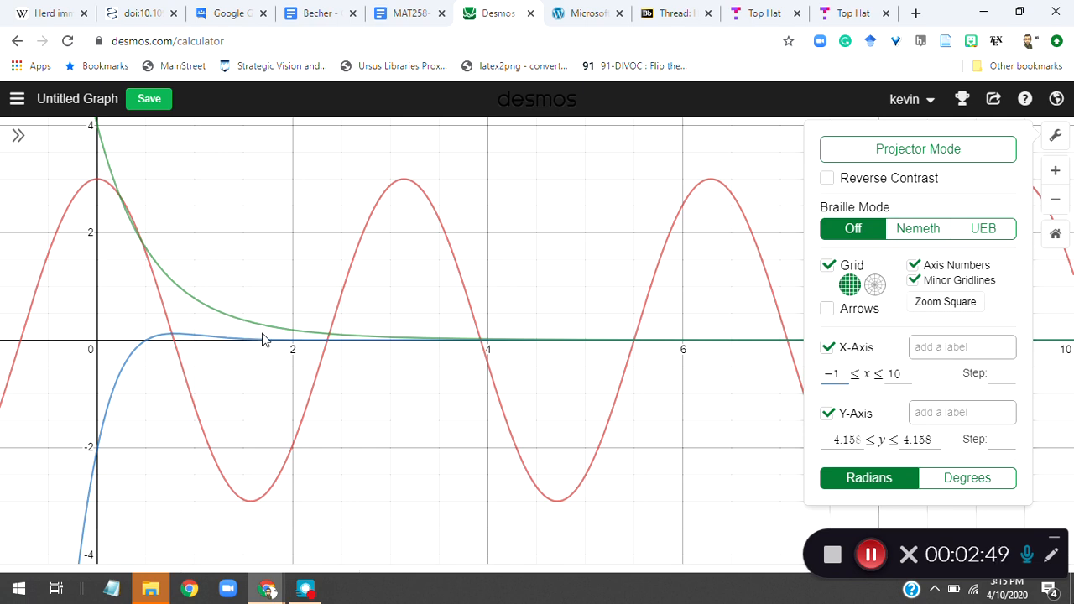
mouse_move(917, 382)
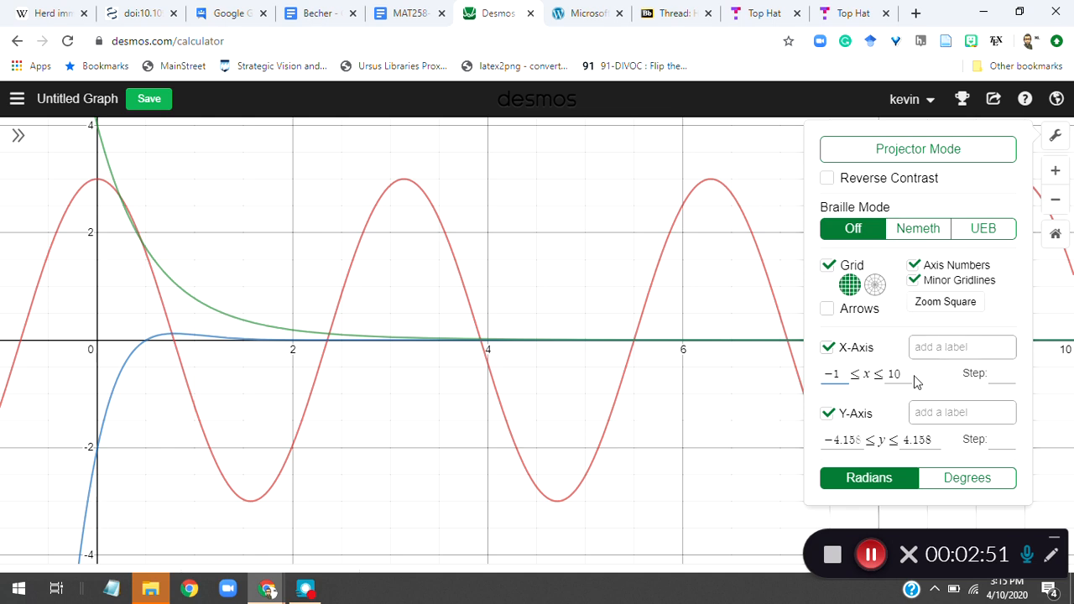
mouse_move(496, 258)
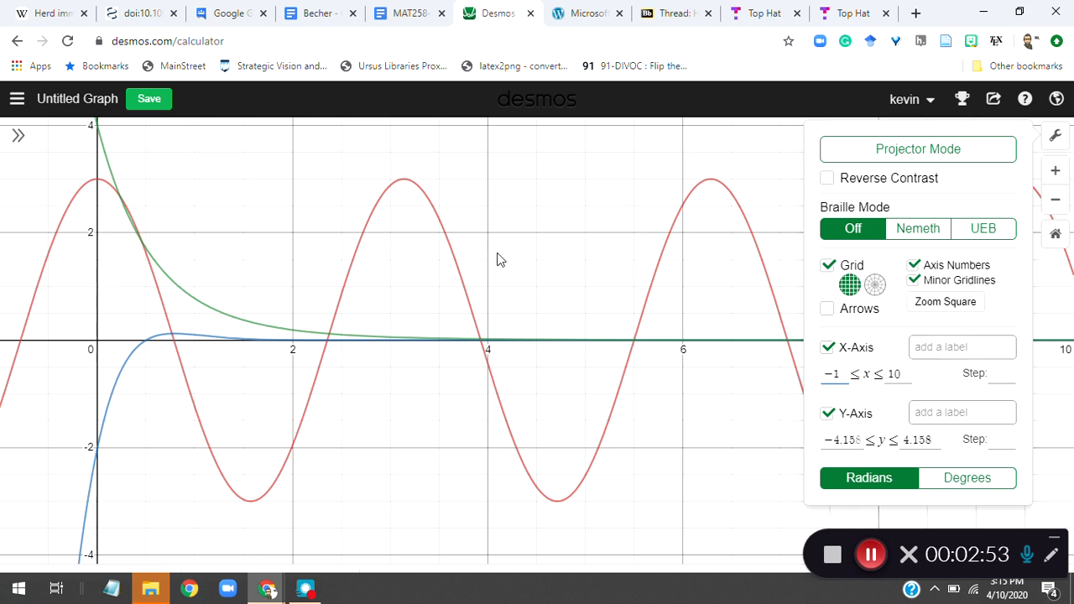
mouse_move(336, 345)
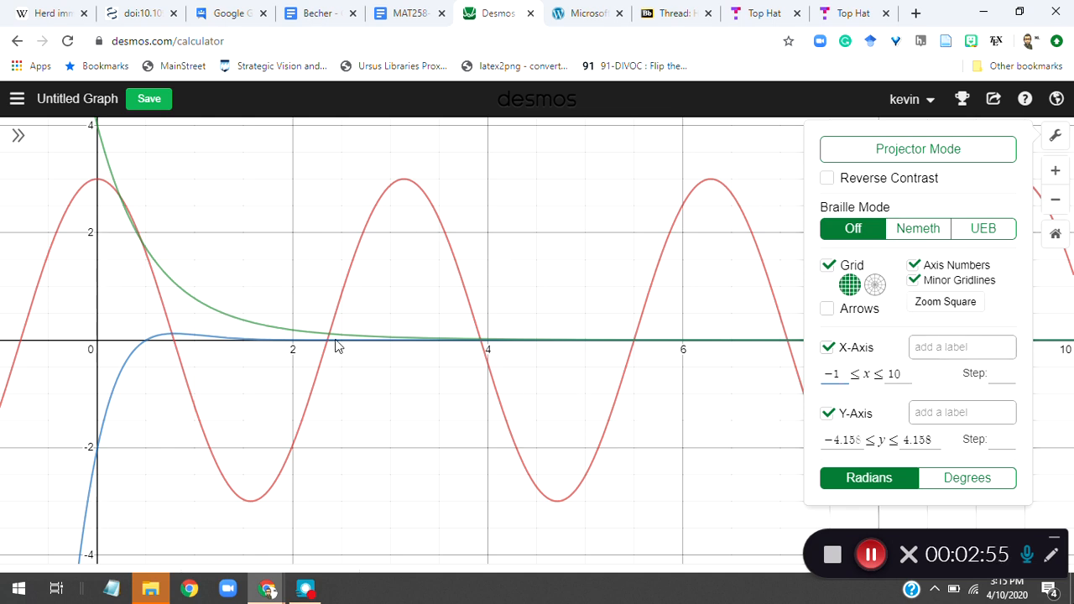
mouse_move(71, 221)
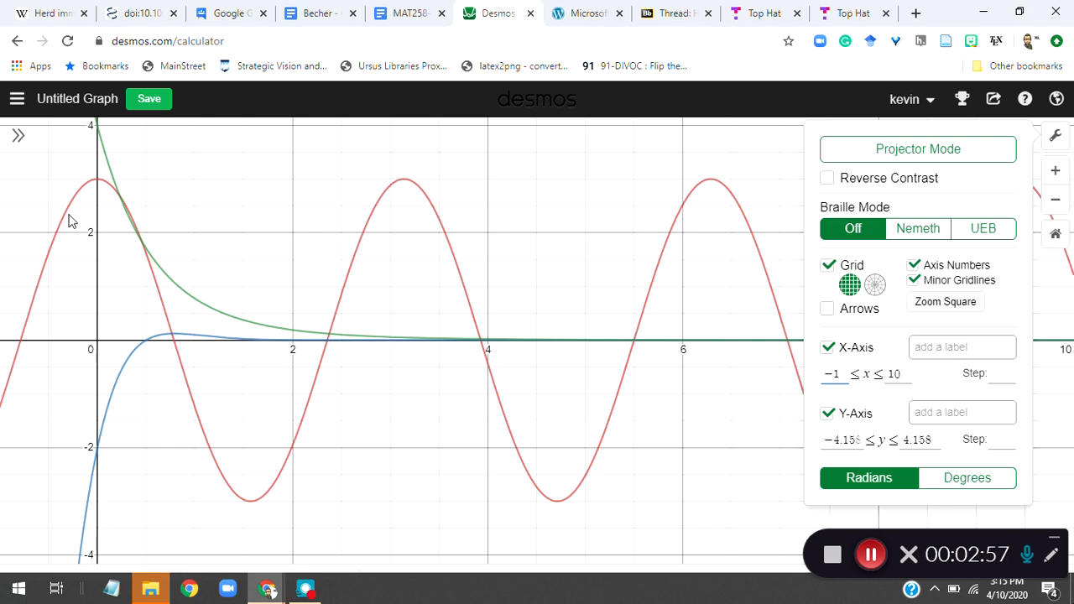
mouse_move(517, 353)
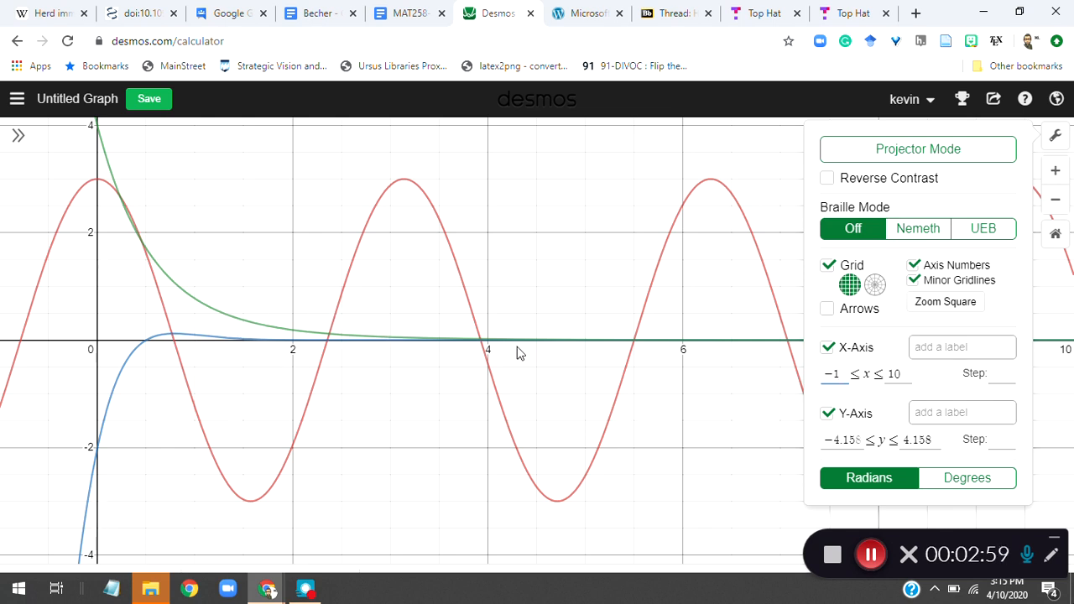
left_click(893, 372)
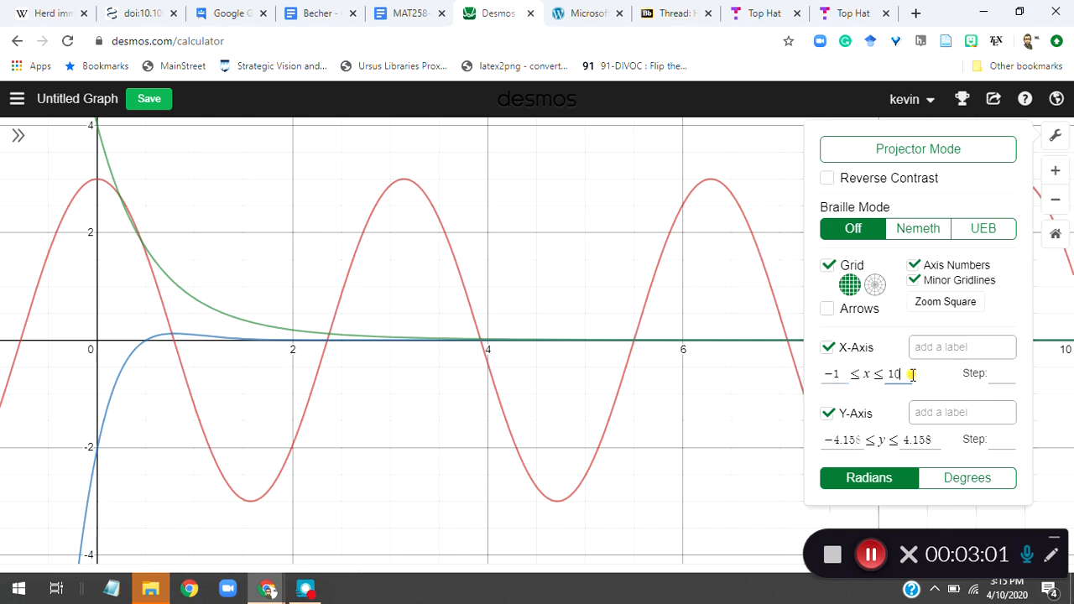
type("4")
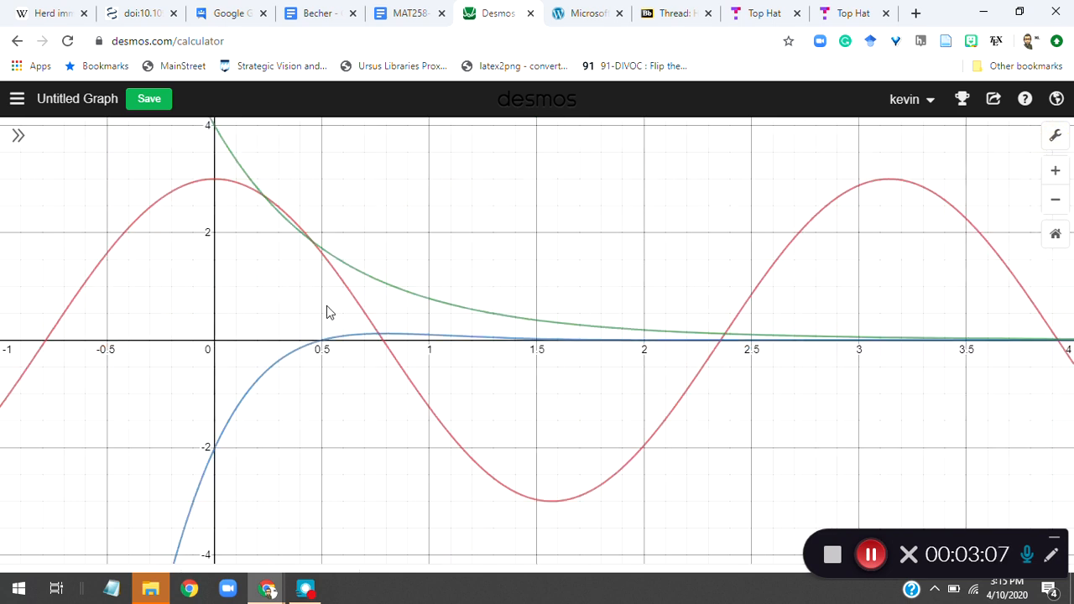
mouse_move(272, 409)
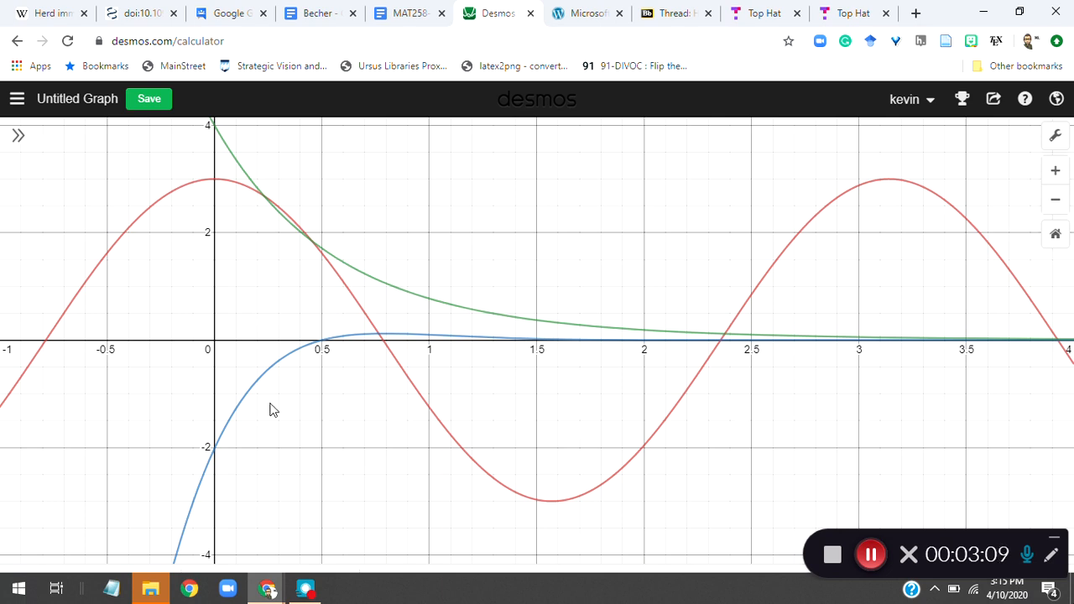
mouse_move(234, 328)
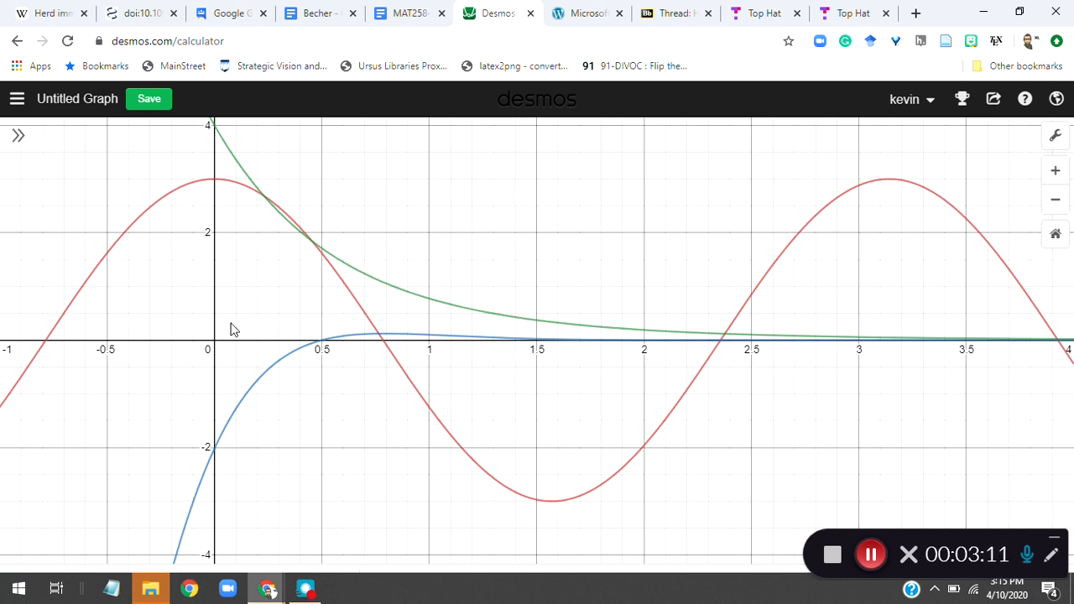
mouse_move(953, 186)
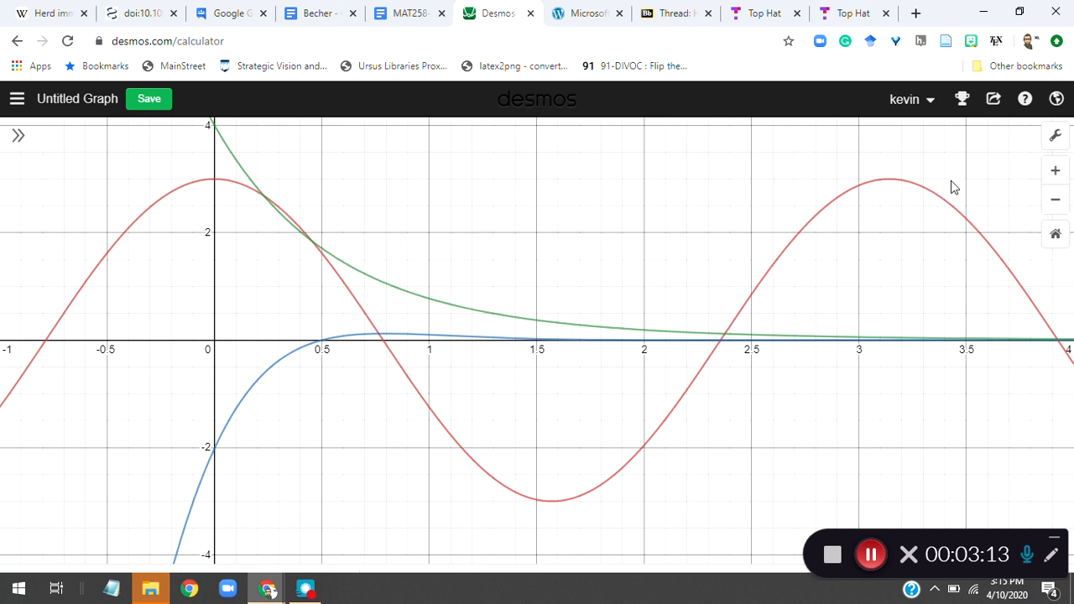
mouse_move(929, 145)
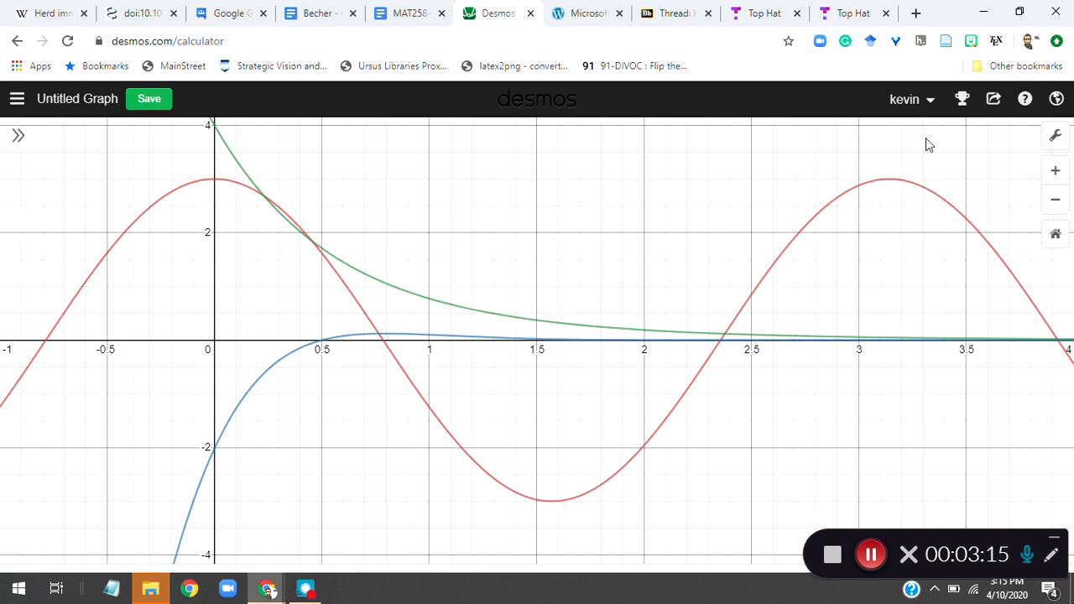
mouse_move(993, 99)
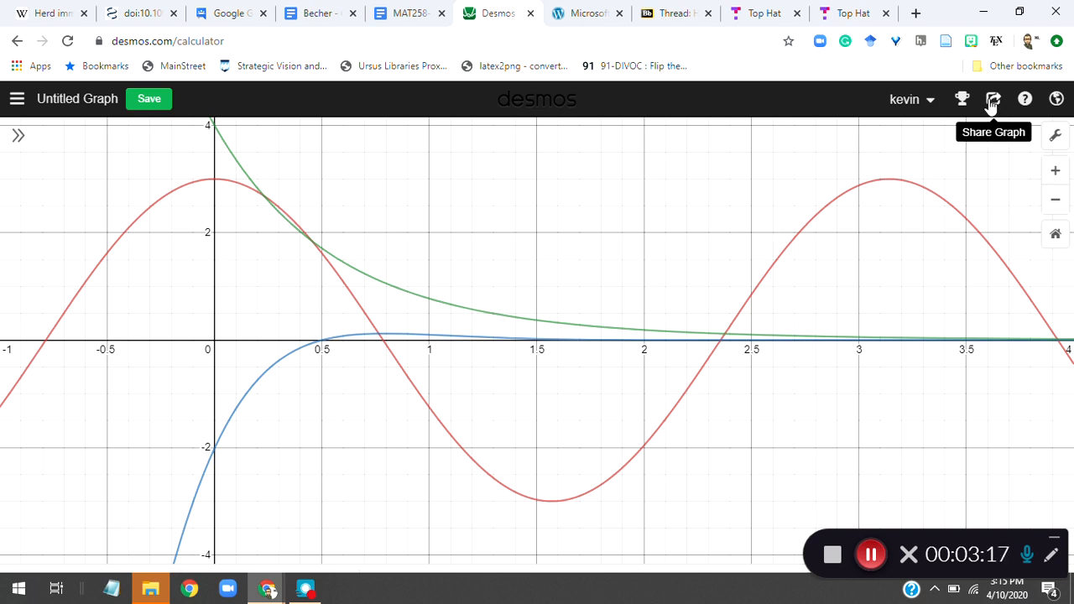
Step: In Share > Export Image, choose Large Rectangle size and Thick curve lines
left_click(993, 99)
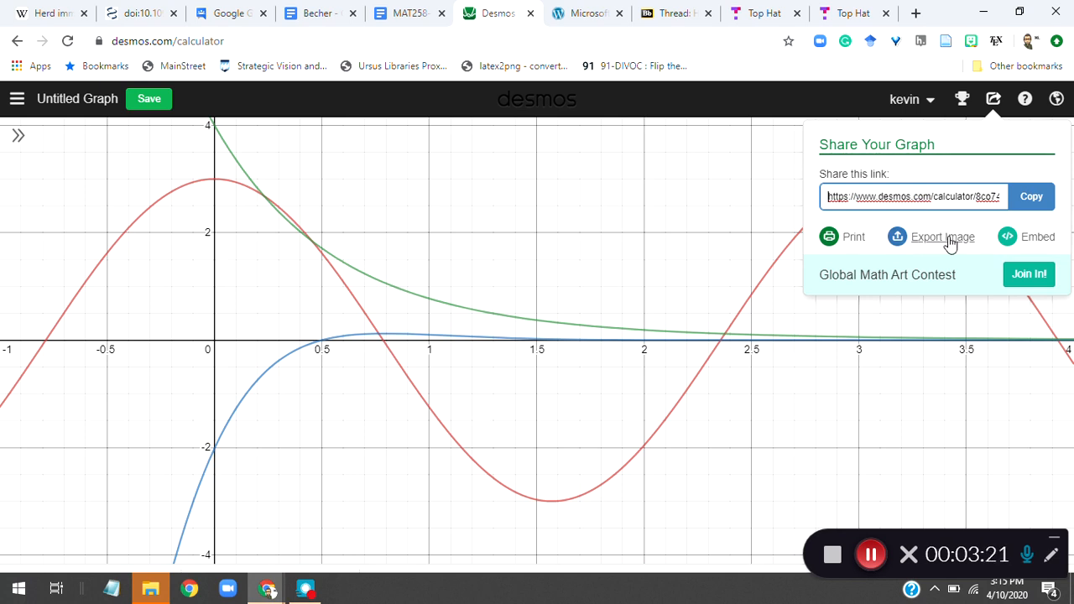
left_click(943, 237)
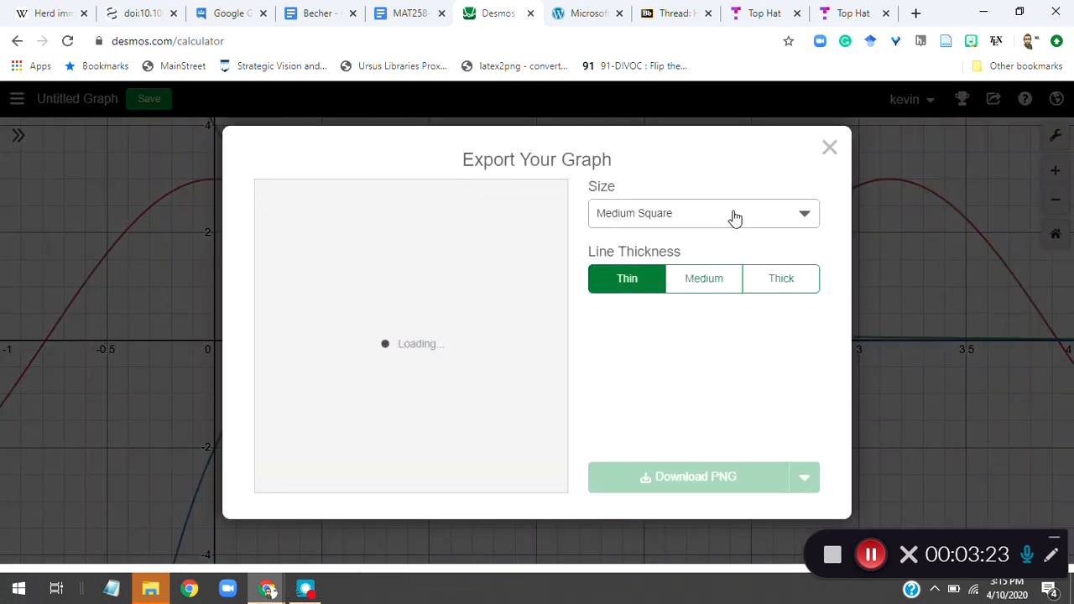
left_click(703, 213)
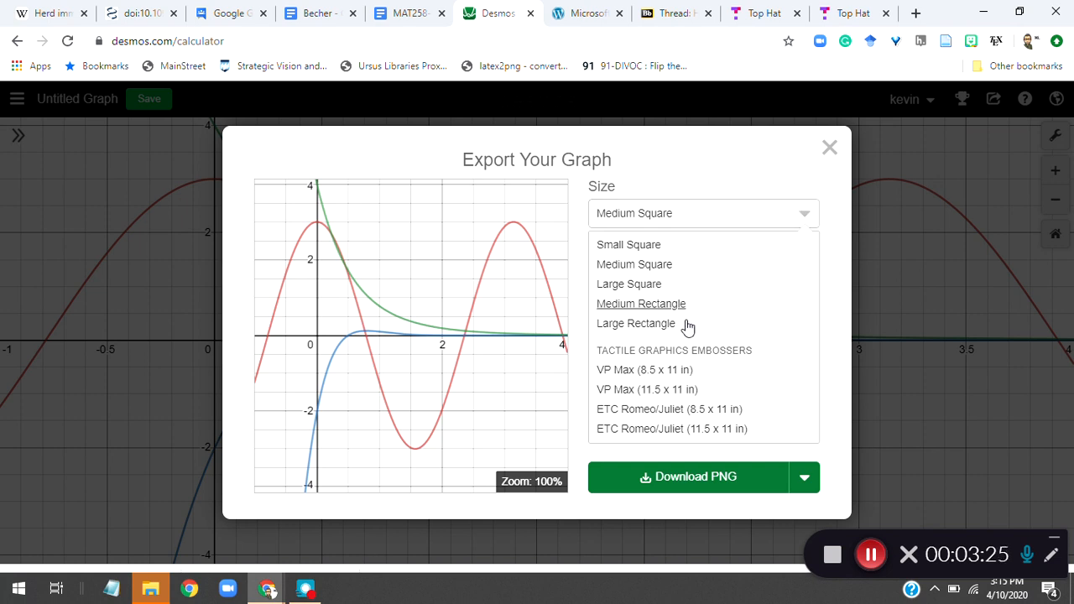
left_click(634, 323)
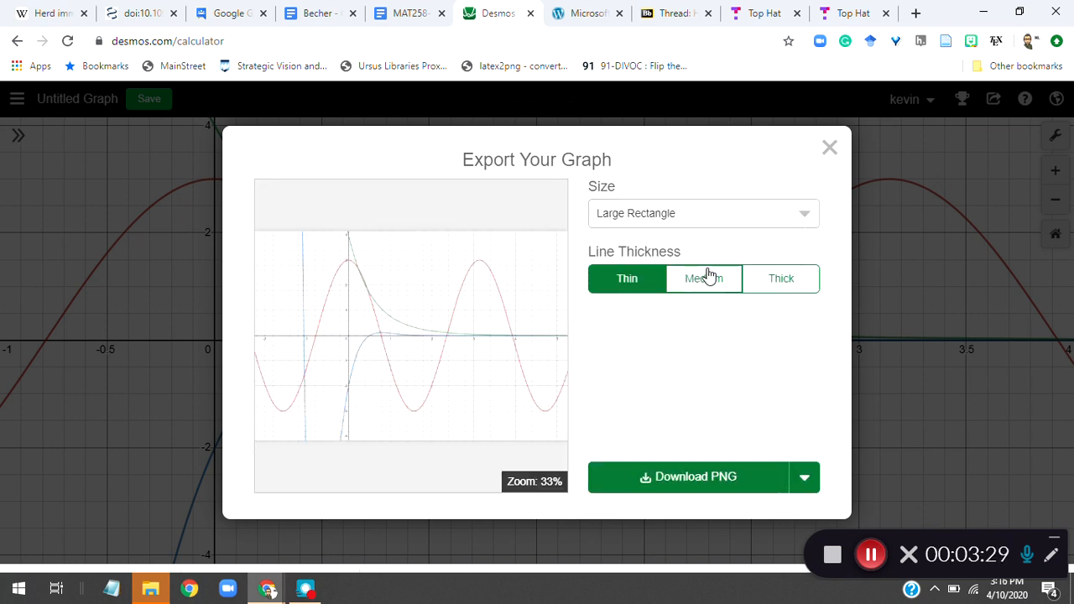
left_click(703, 279)
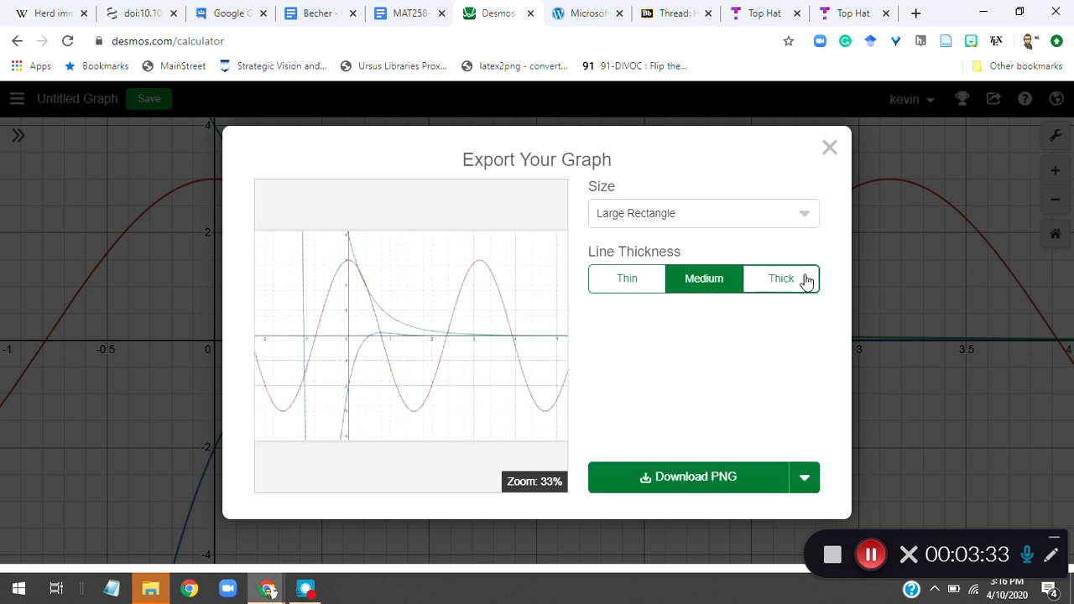
left_click(781, 279)
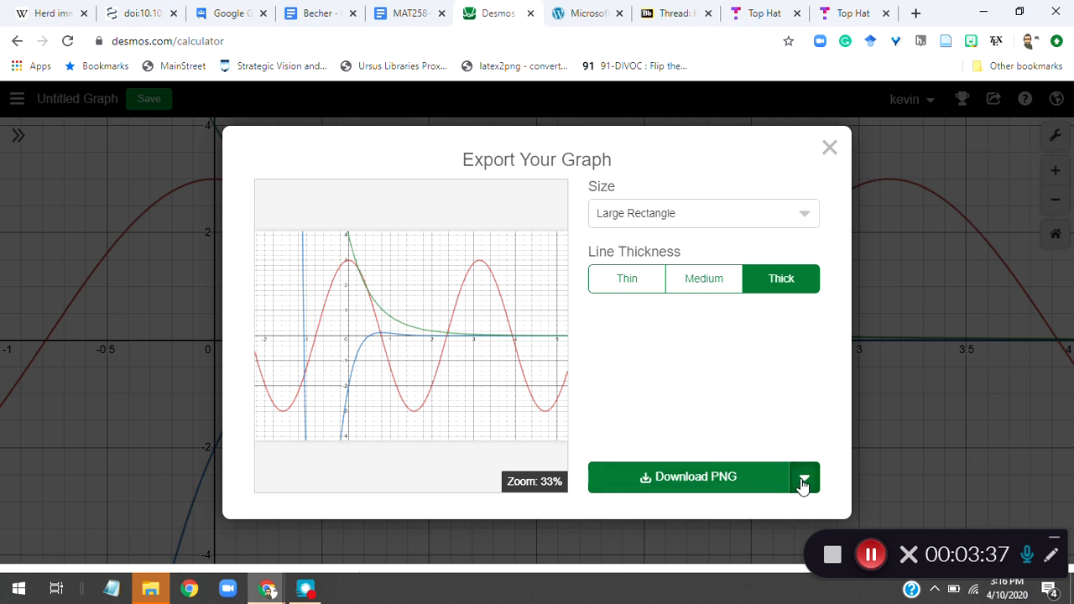
Step: Download the graph as a PNG and switch to the assignment document
left_click(802, 477)
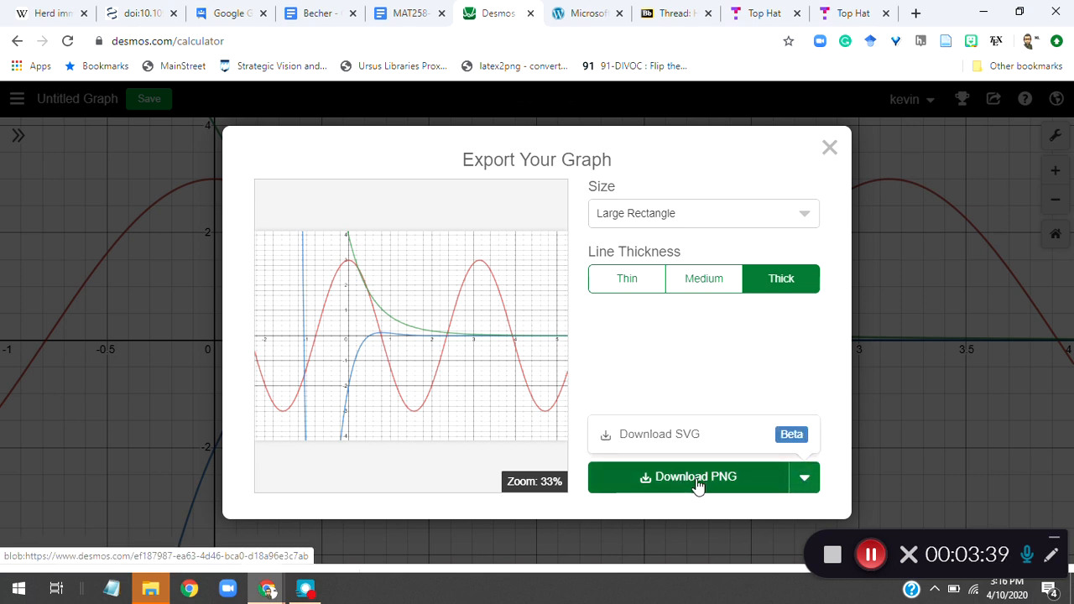
left_click(688, 477)
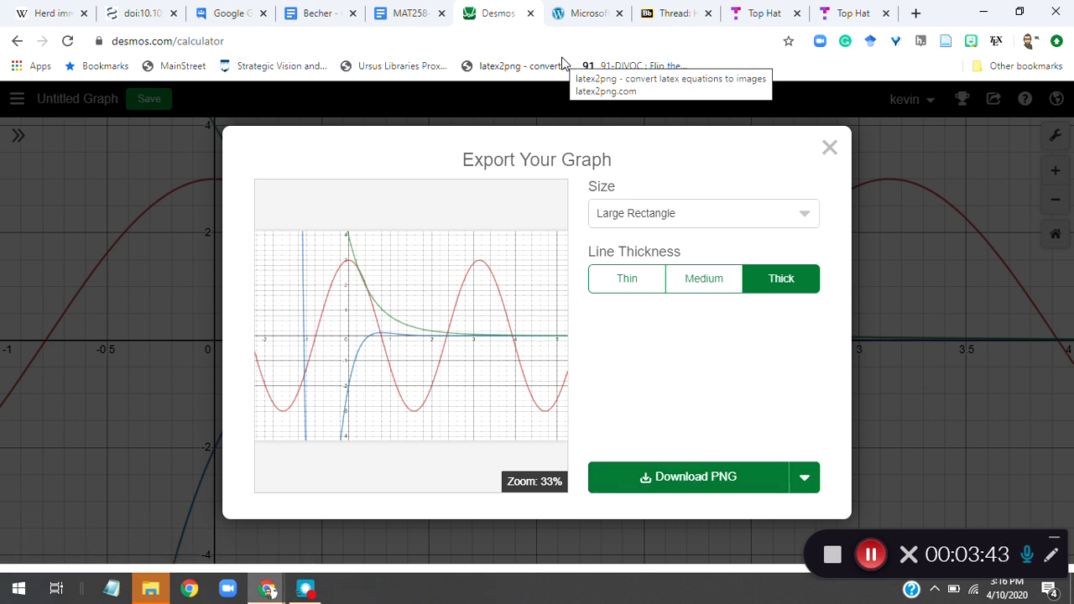
left_click(406, 13)
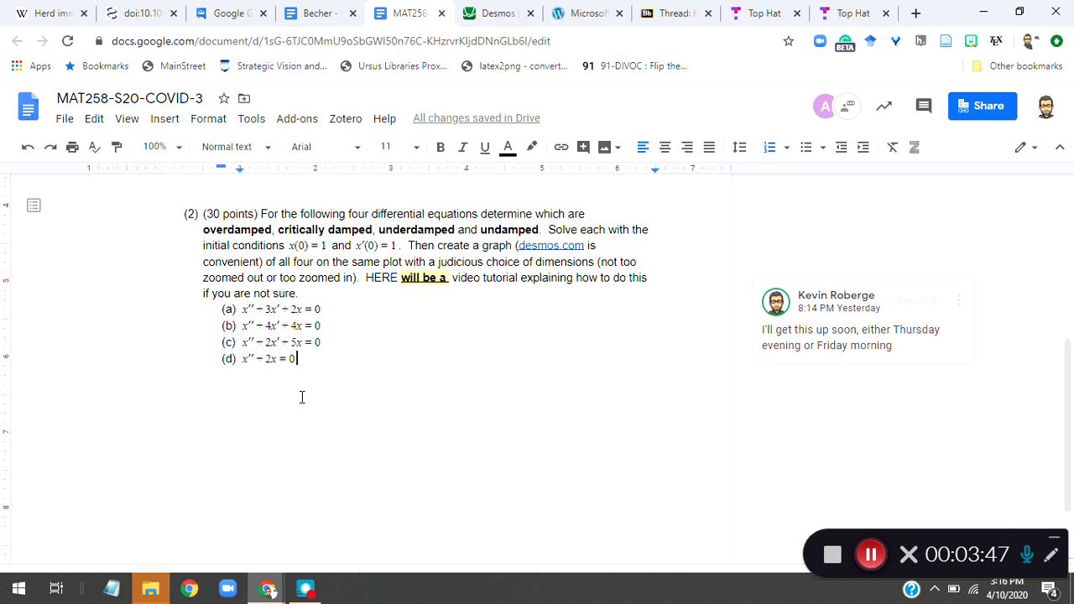
Step: Upload desmos-graph (1).png from the computer onto a new line below equation (d)
key("enter")
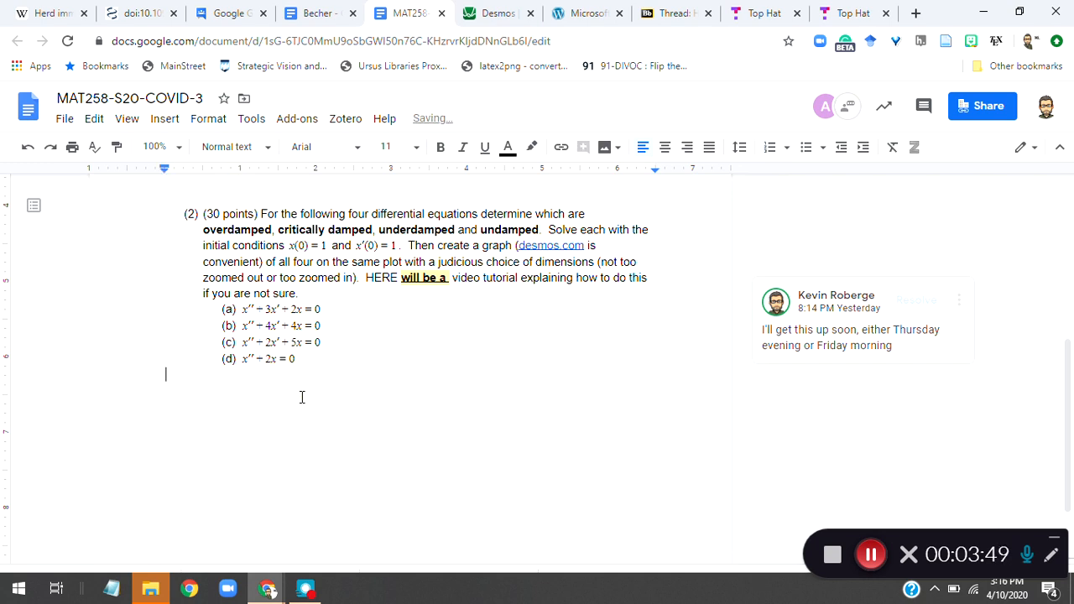
left_click(164, 118)
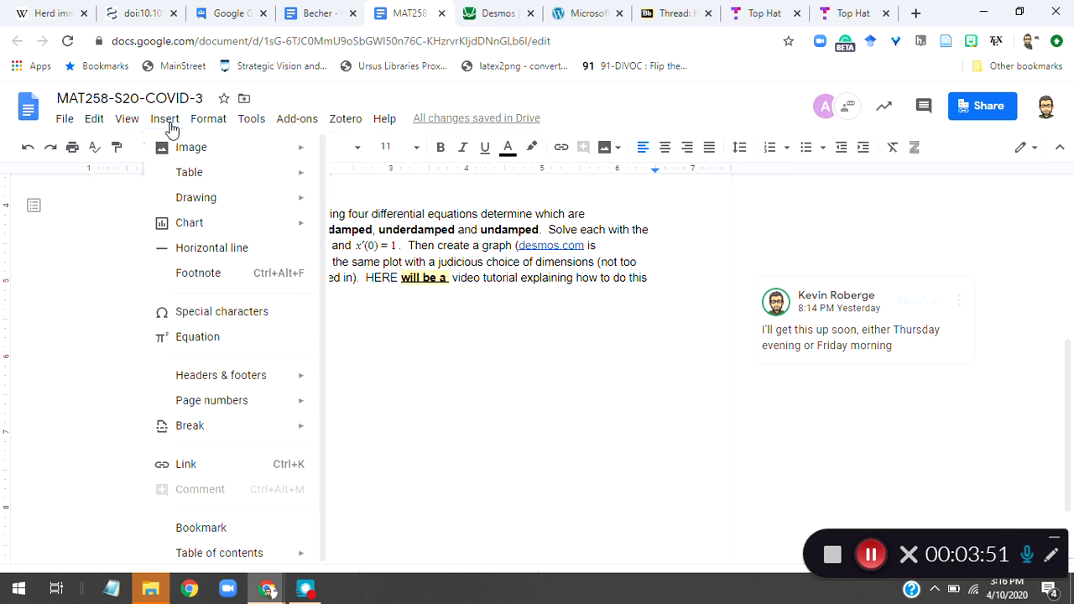
left_click(191, 148)
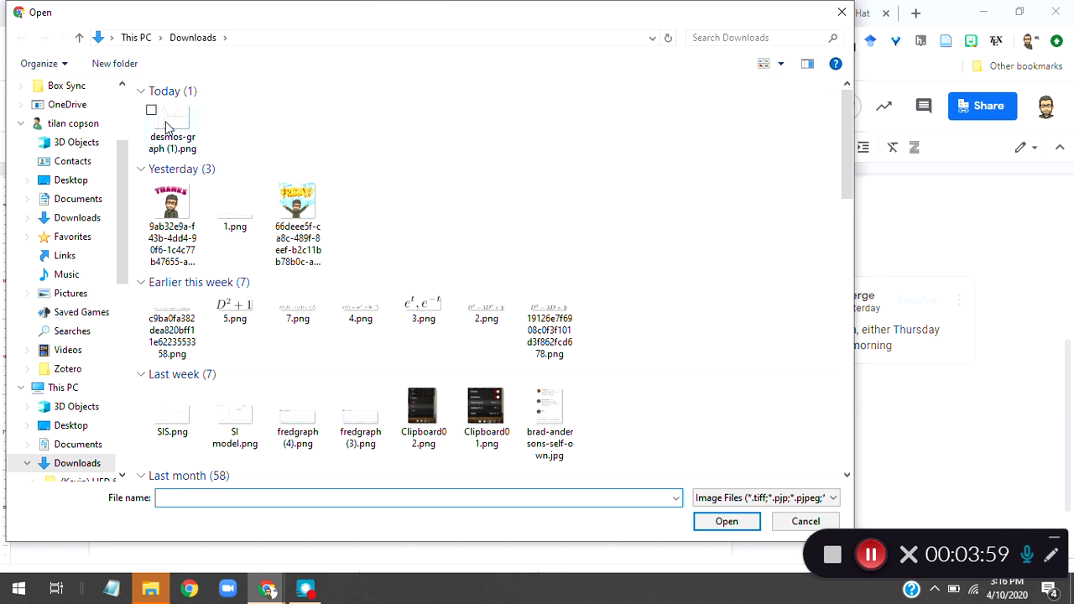
left_click(172, 126)
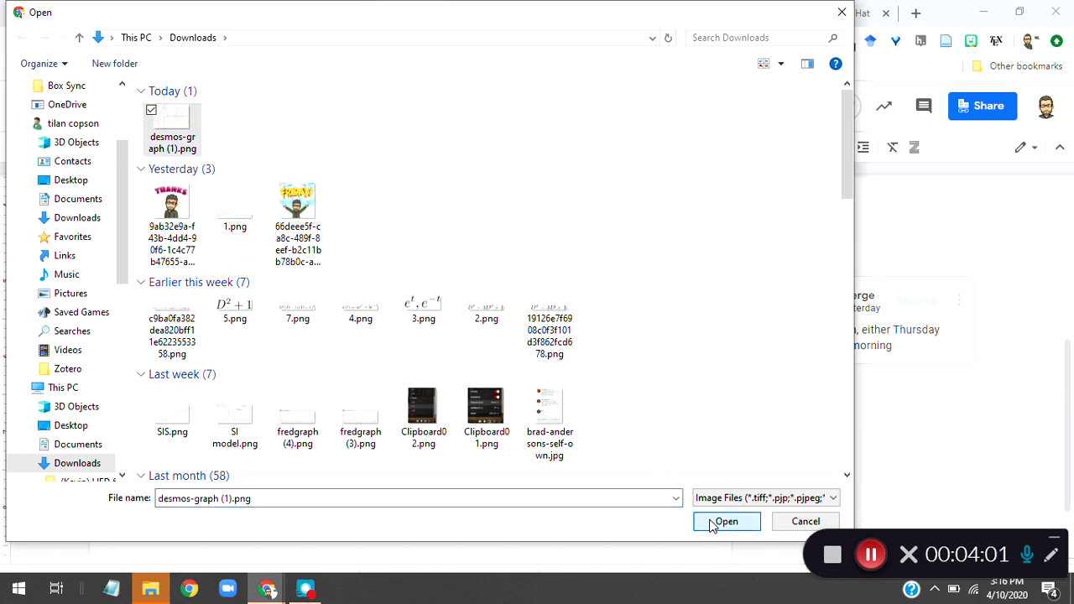
left_click(725, 520)
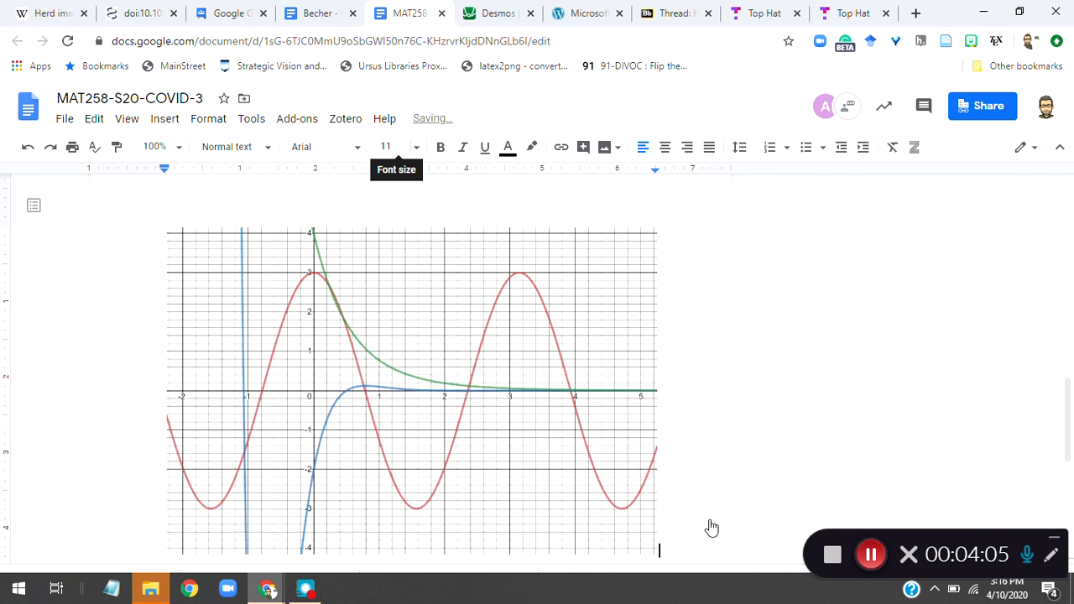
mouse_move(332, 476)
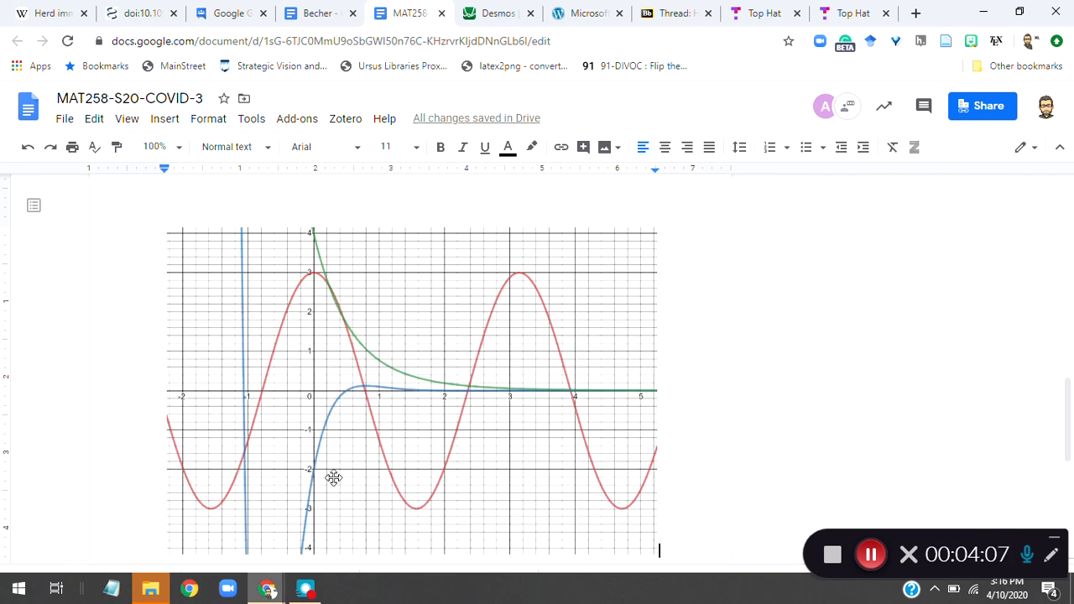
mouse_move(351, 346)
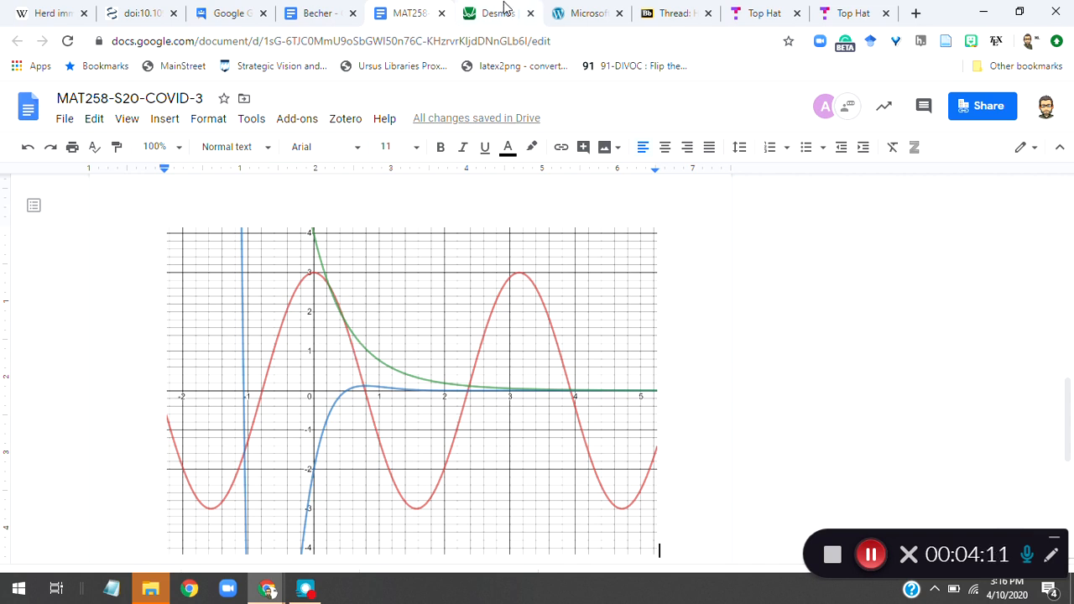
Step: Close the Export Your Graph dialog, show the f, g, h list, and return to the document
left_click(497, 13)
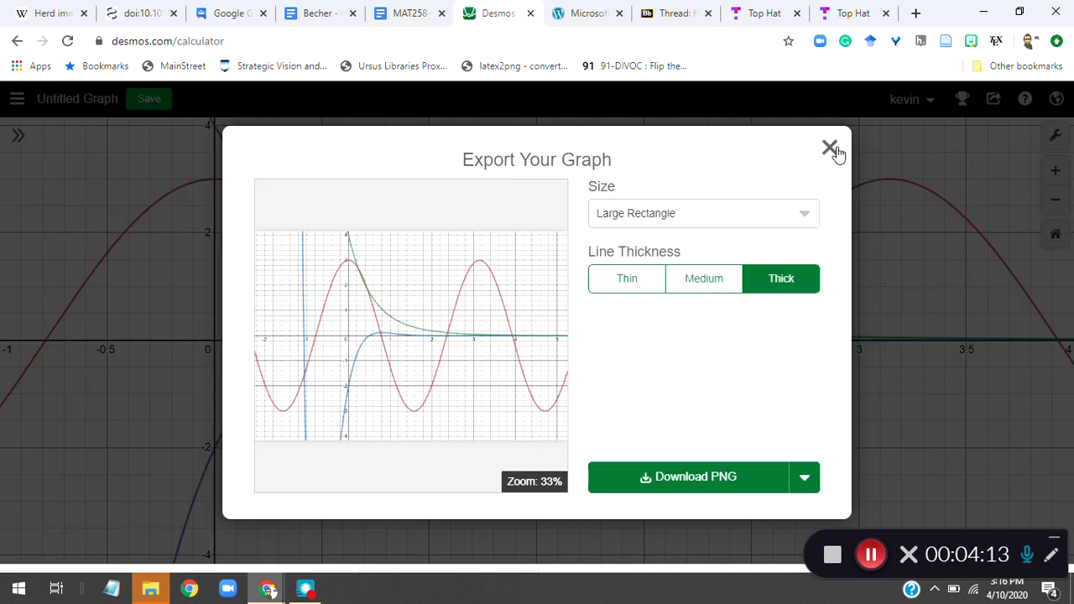
left_click(829, 148)
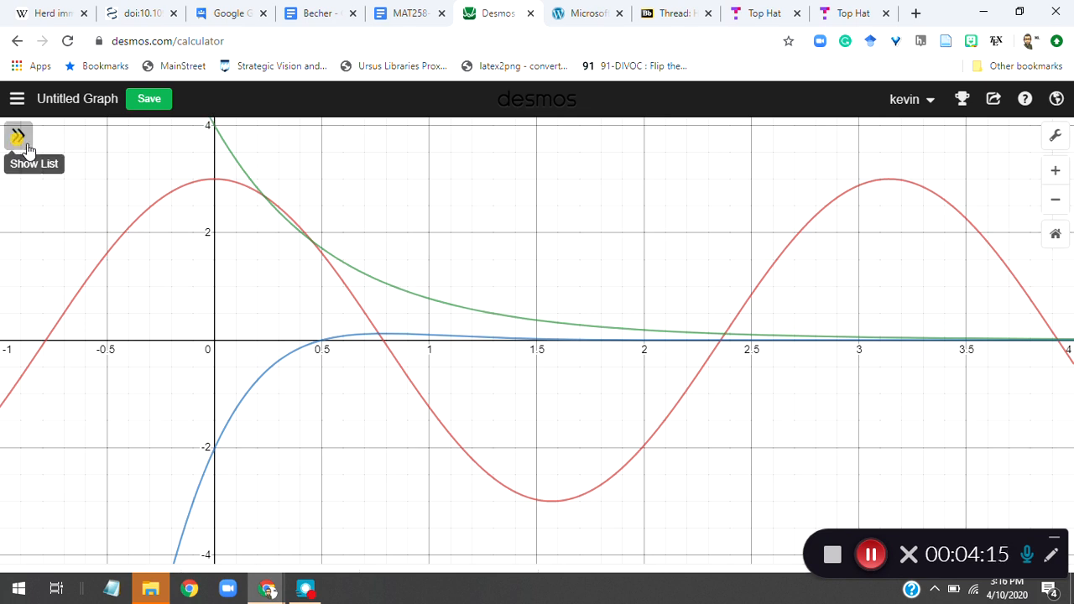
left_click(17, 136)
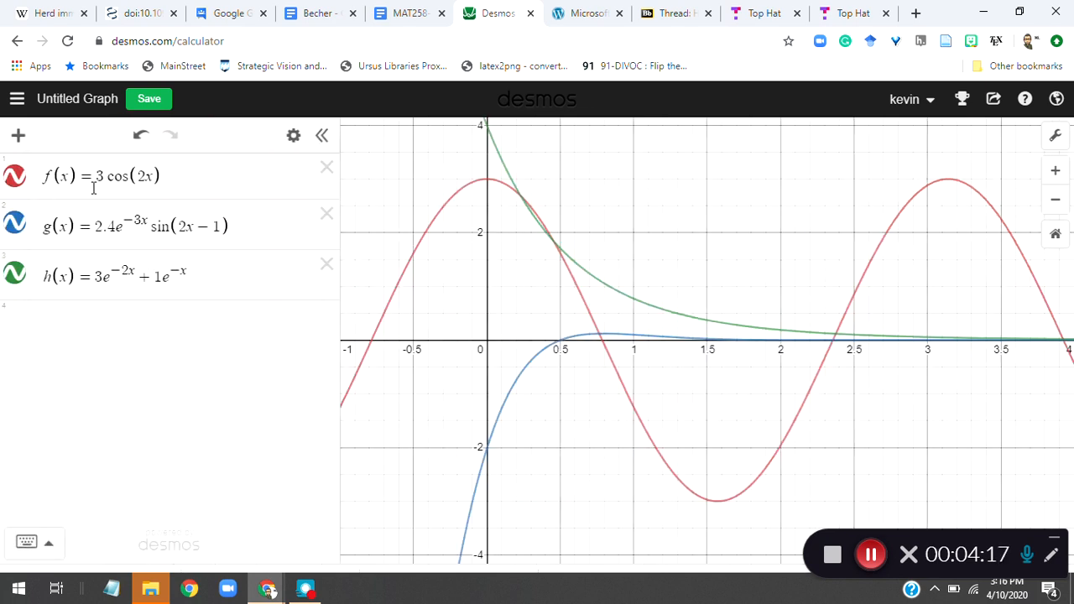
mouse_move(410, 14)
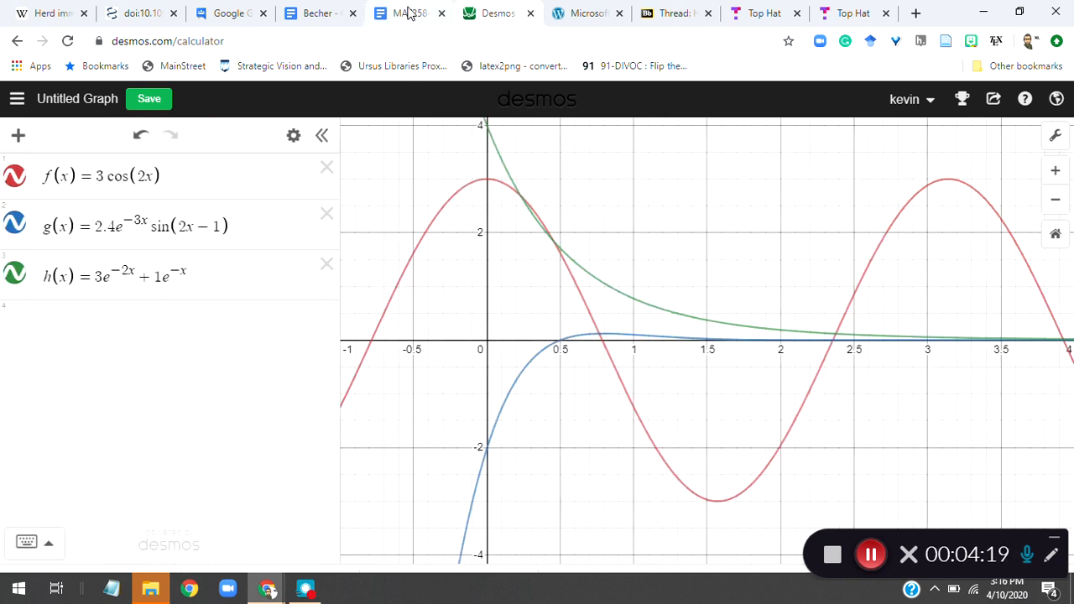
left_click(410, 14)
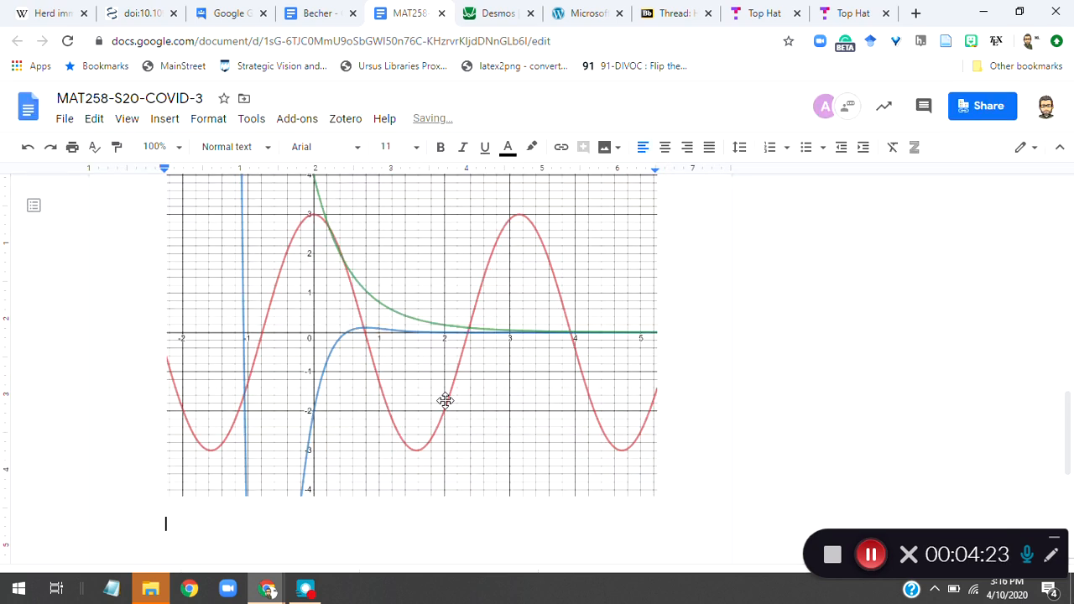
Step: Type the fill-in lines "Red is ______", "Blue is ______" and "Green is ______" under the image
type("Red is ______")
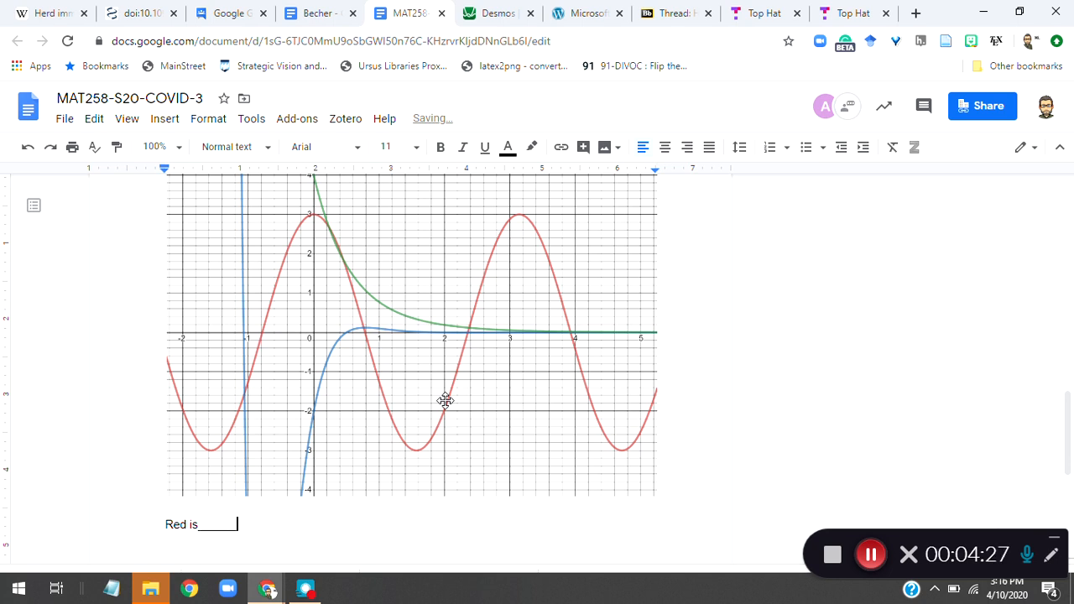
type("Blue is ______")
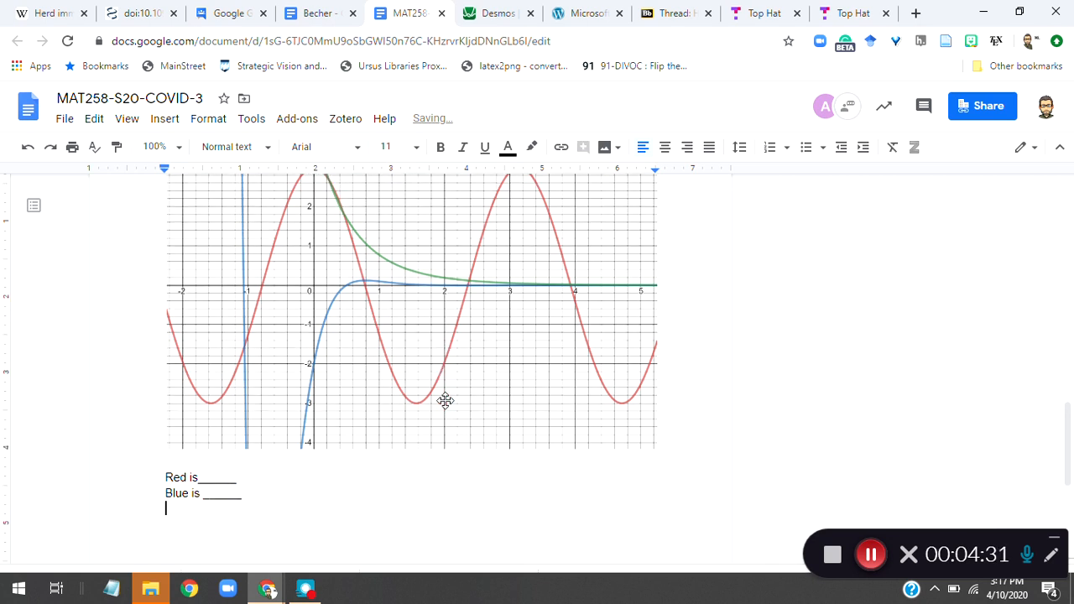
type("Green i")
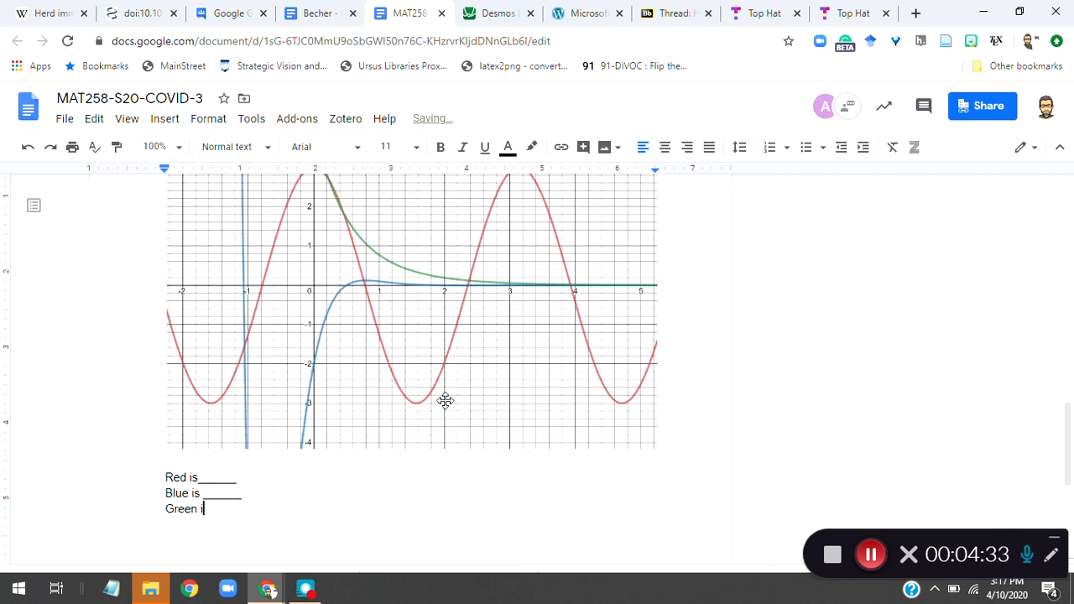
type("is ______")
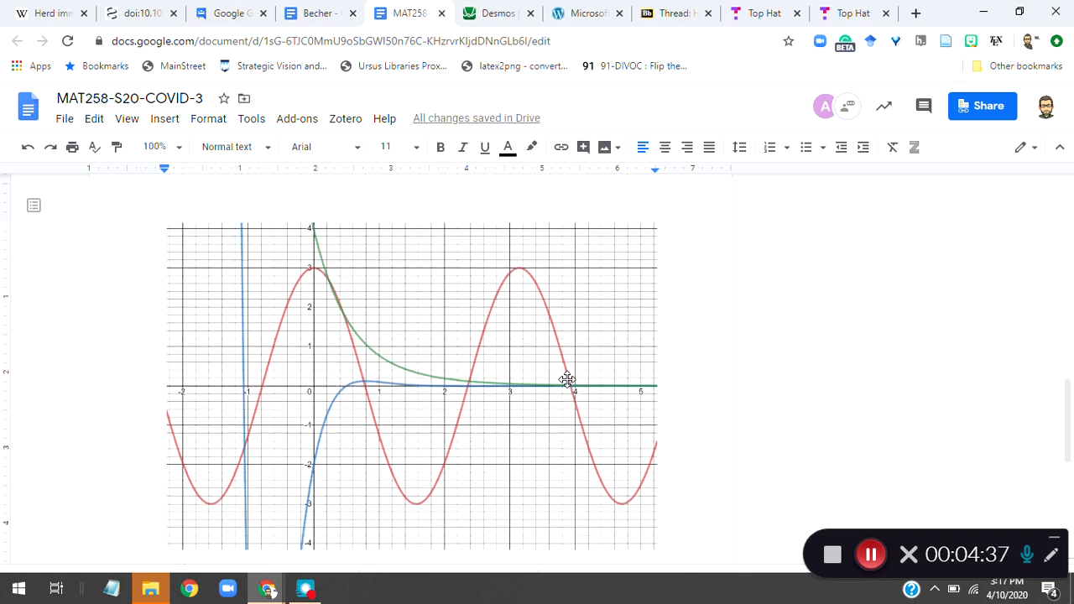
scroll("down", 3)
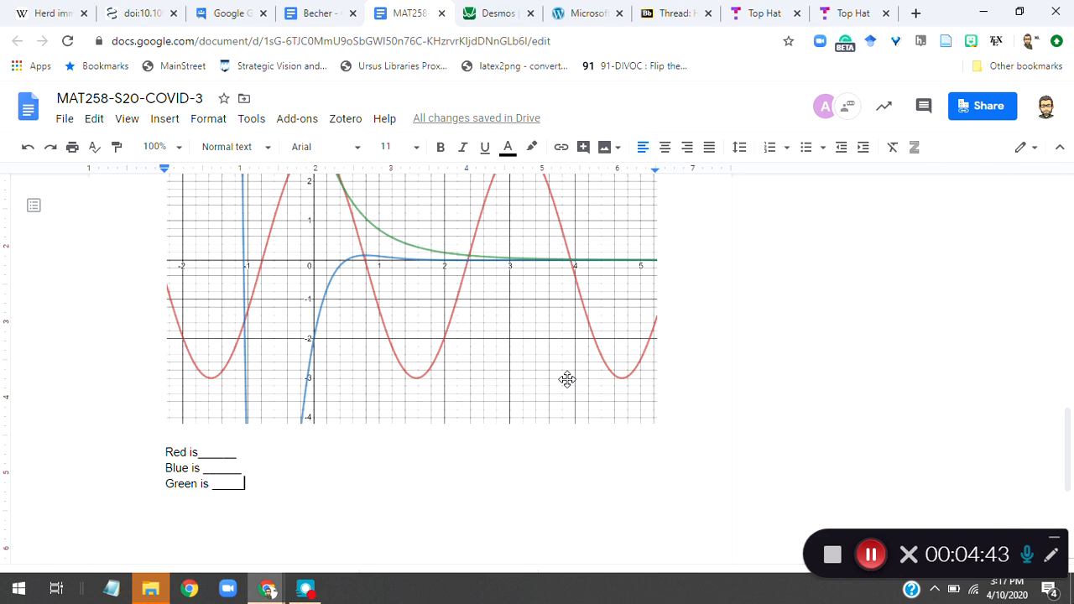
mouse_move(570, 314)
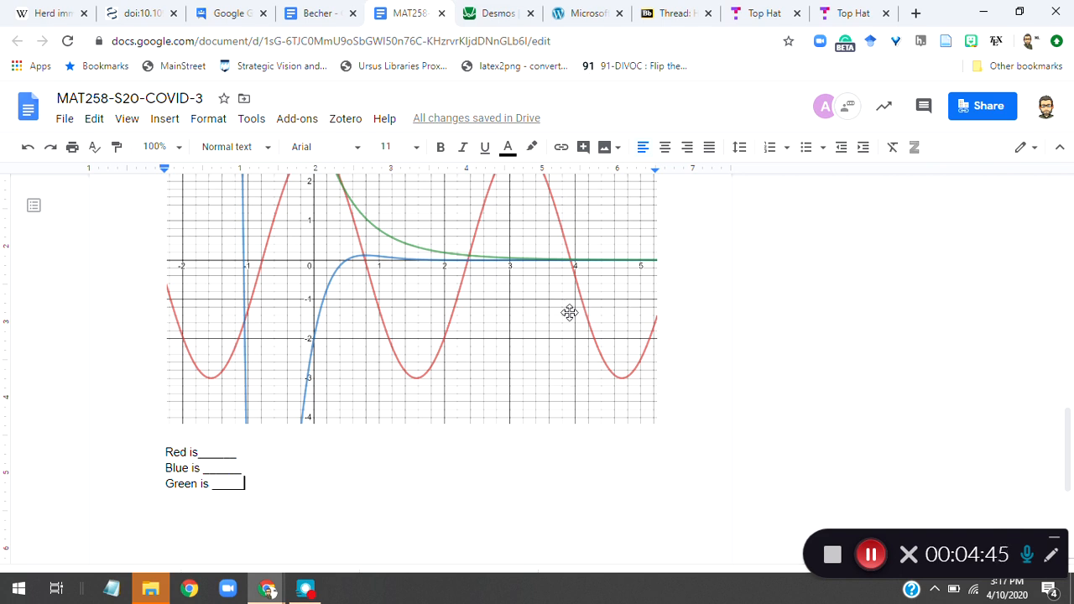
mouse_move(1054, 396)
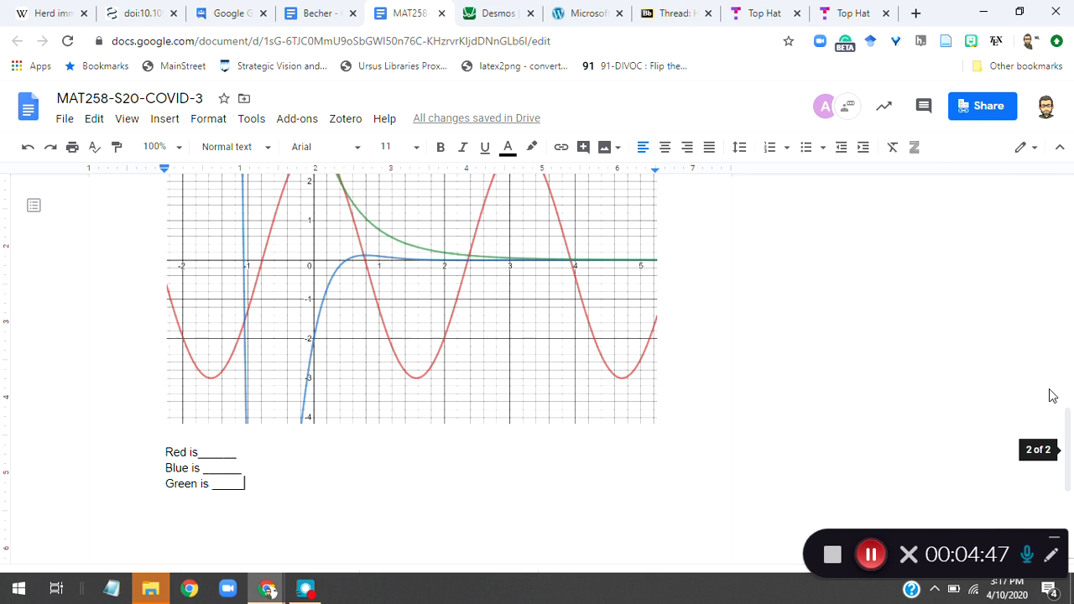